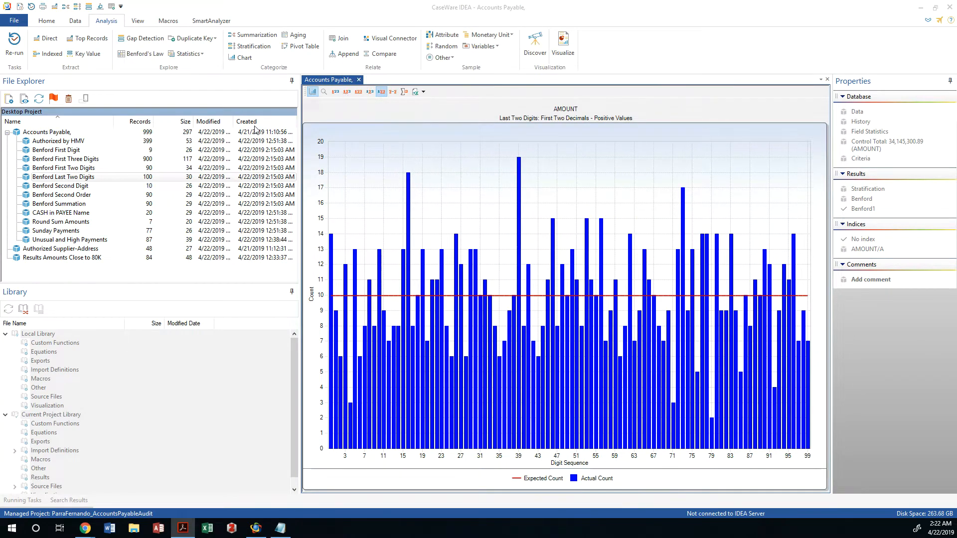
mouse_move(904, 270)
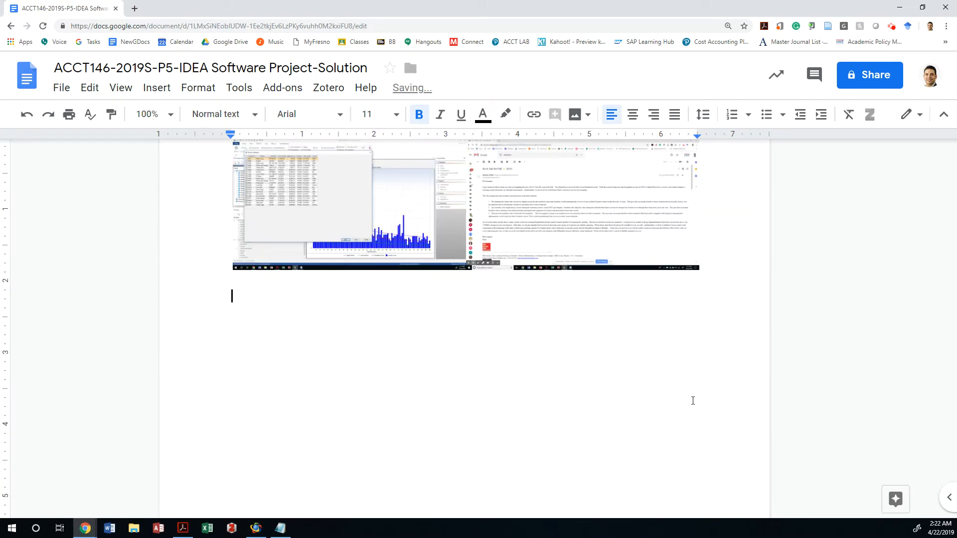
- Type the bold heading 'Exercise 3H: Test for Duplicate Payments and Records' below the screenshots
text(Exercise 3H: Test for Duplicate Payments and Records)
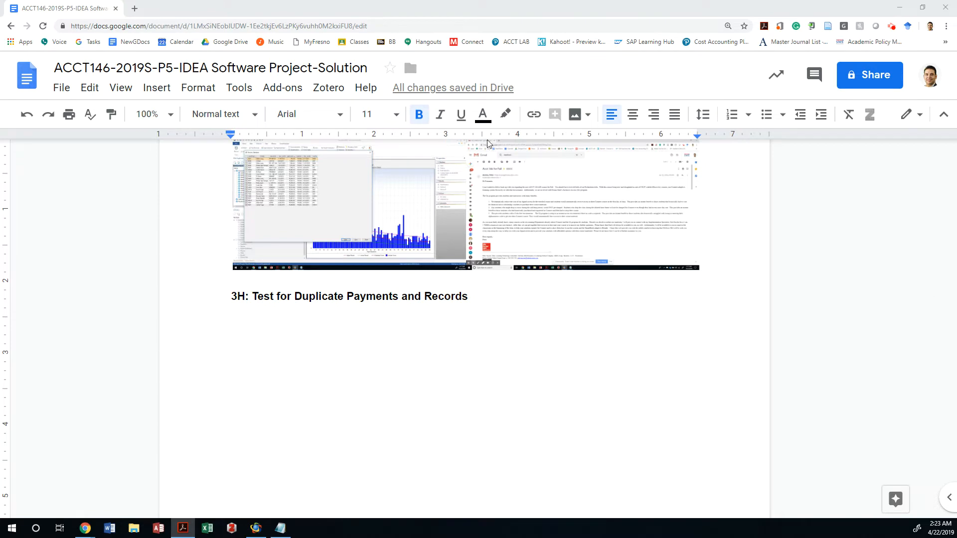
mouse_move(318, 82)
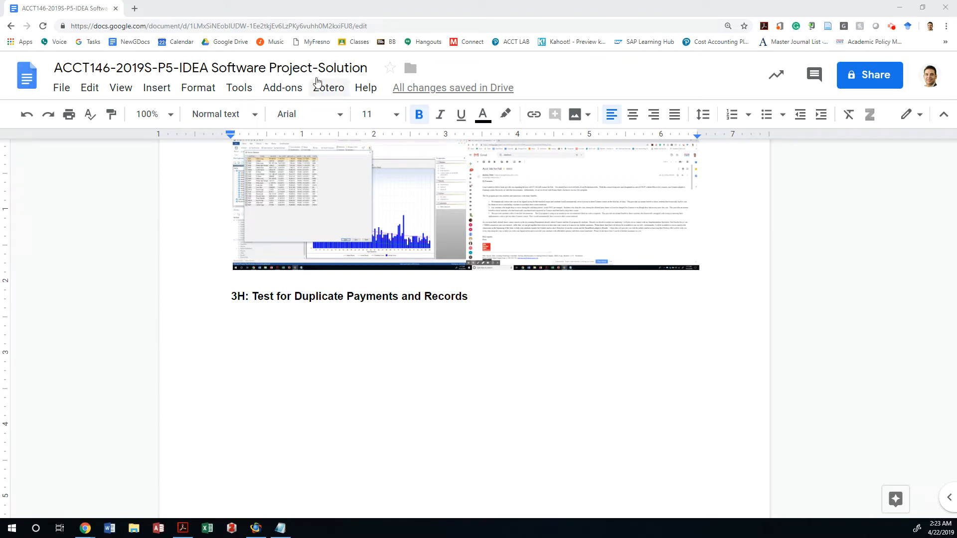
- Select the Accounts Payable database and display its 999 records as a data table
click(256, 528)
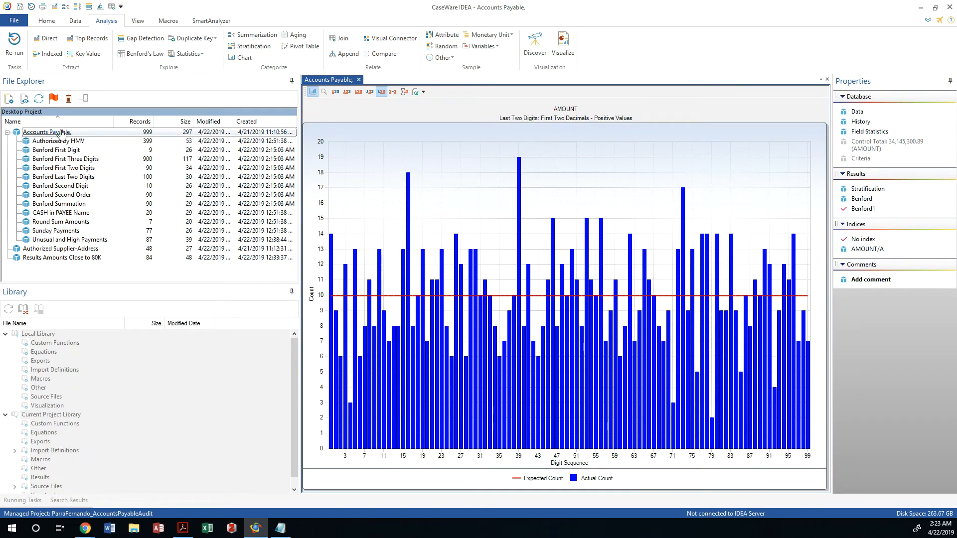
click(56, 149)
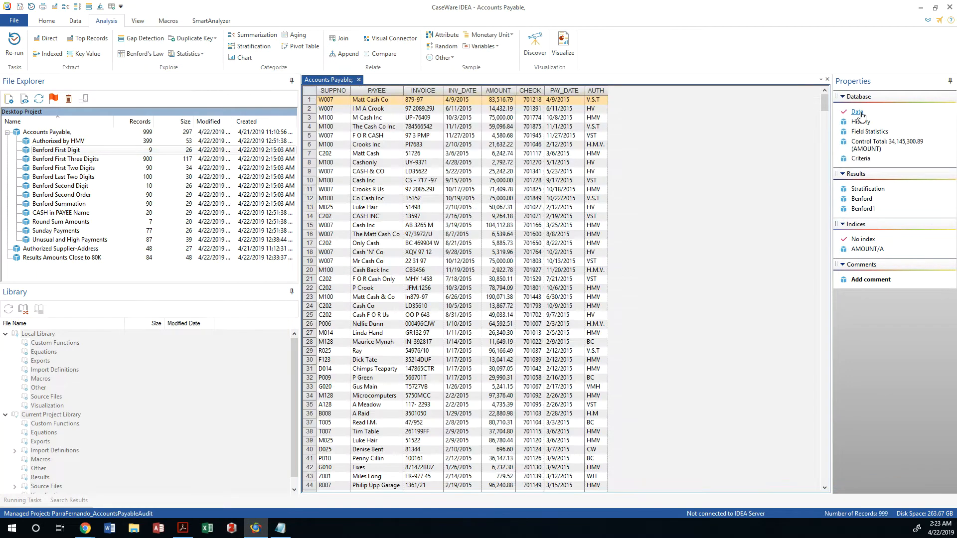
click(47, 132)
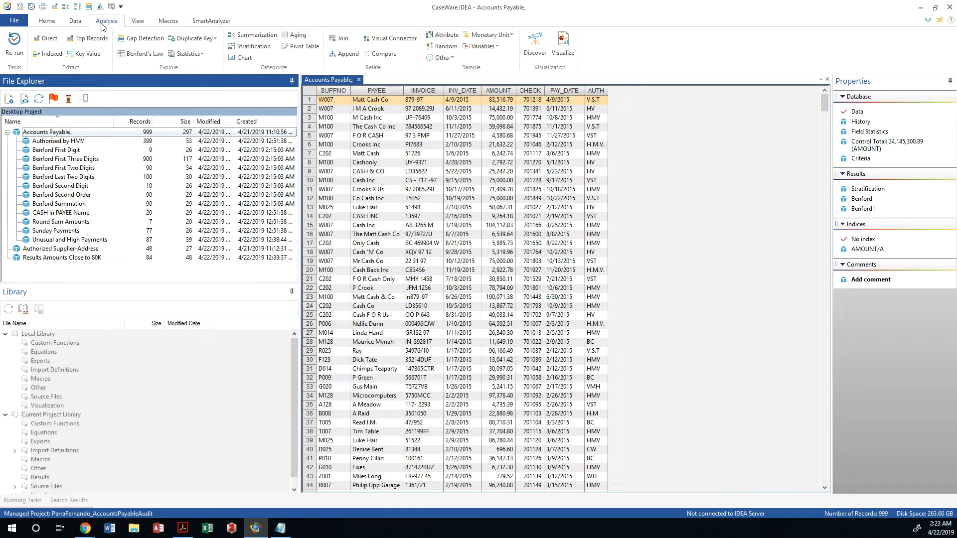
mouse_move(154, 69)
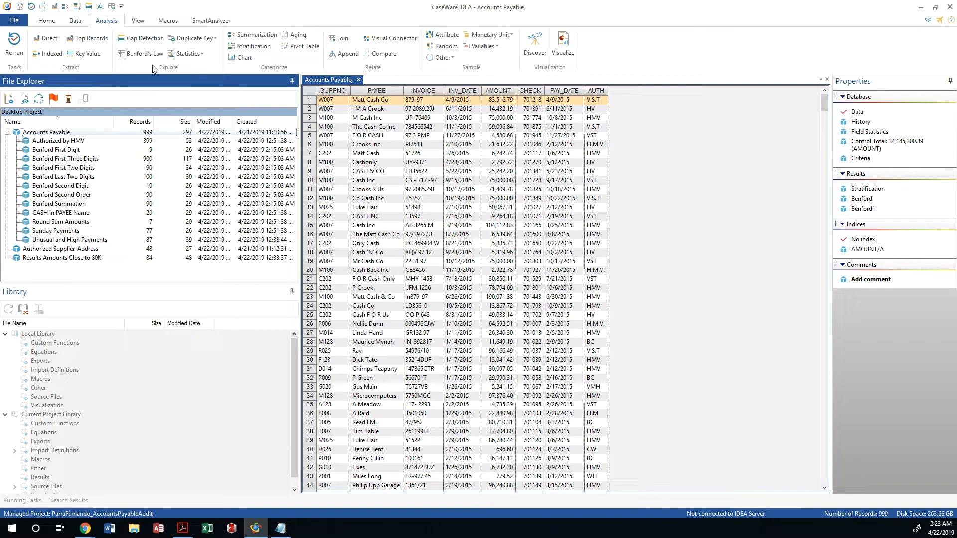
- Open Duplicate Key Detection for Accounts Payable, with output file named Duplicate
click(193, 38)
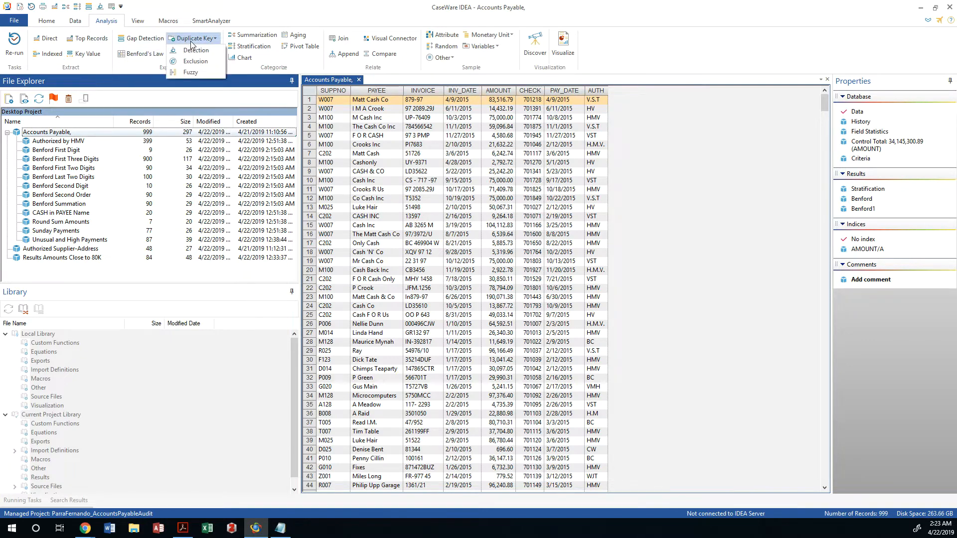
mouse_move(195, 61)
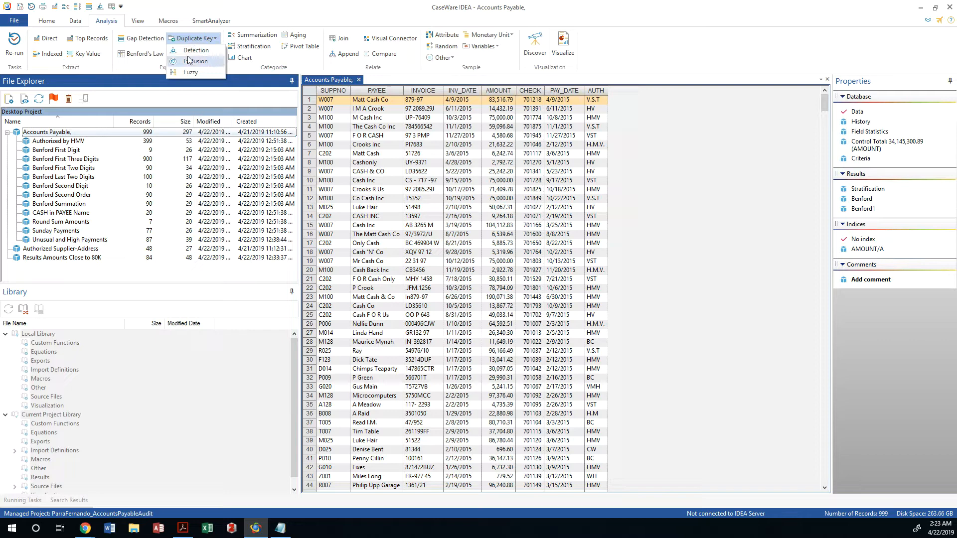
click(195, 50)
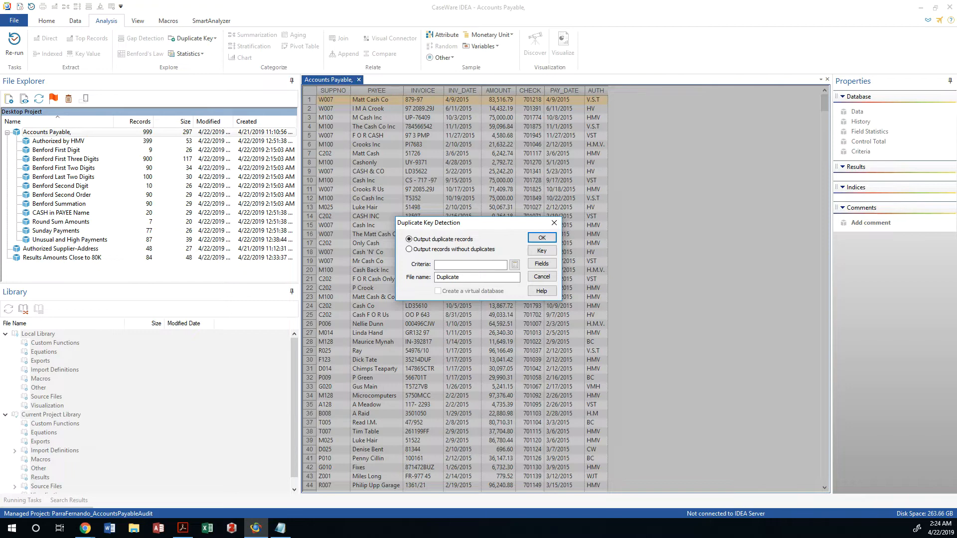
mouse_move(722, 290)
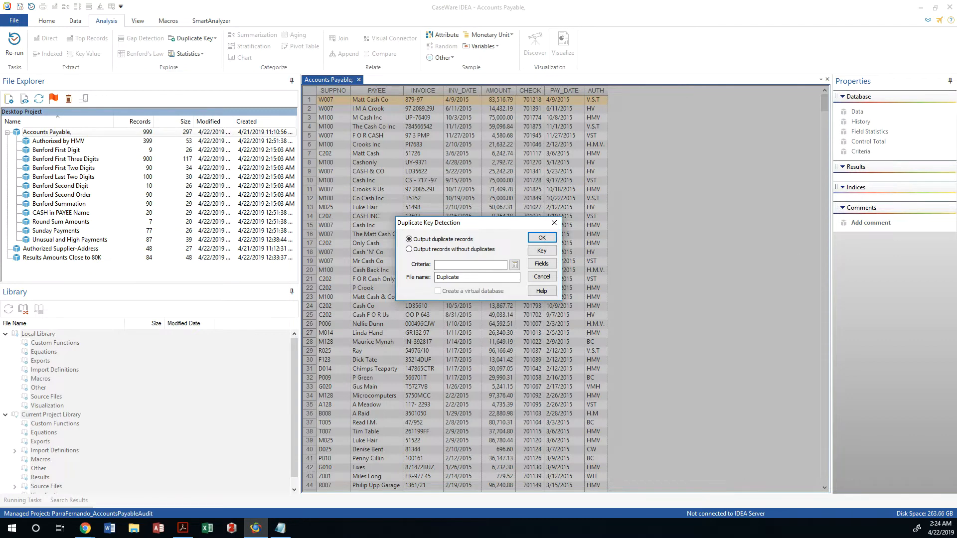
mouse_move(814, 154)
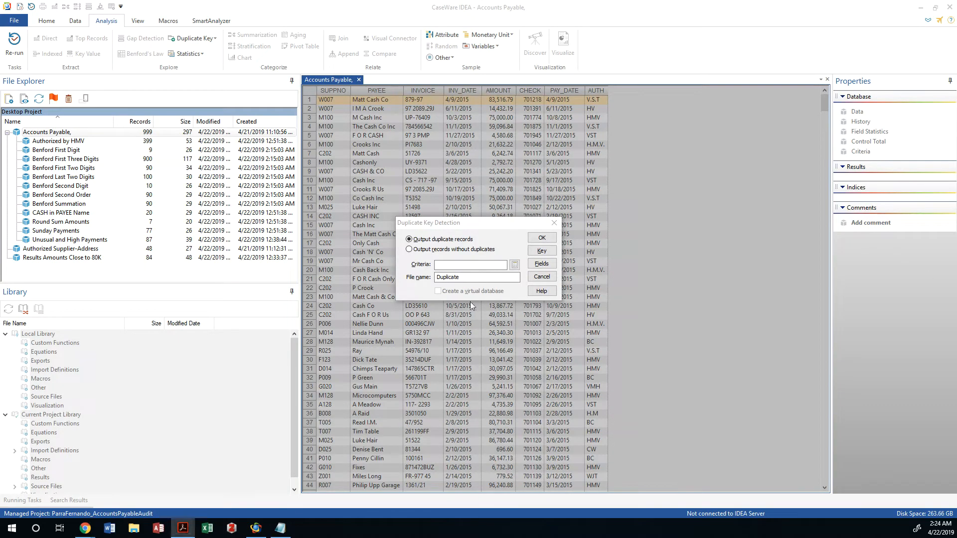
mouse_move(382, 301)
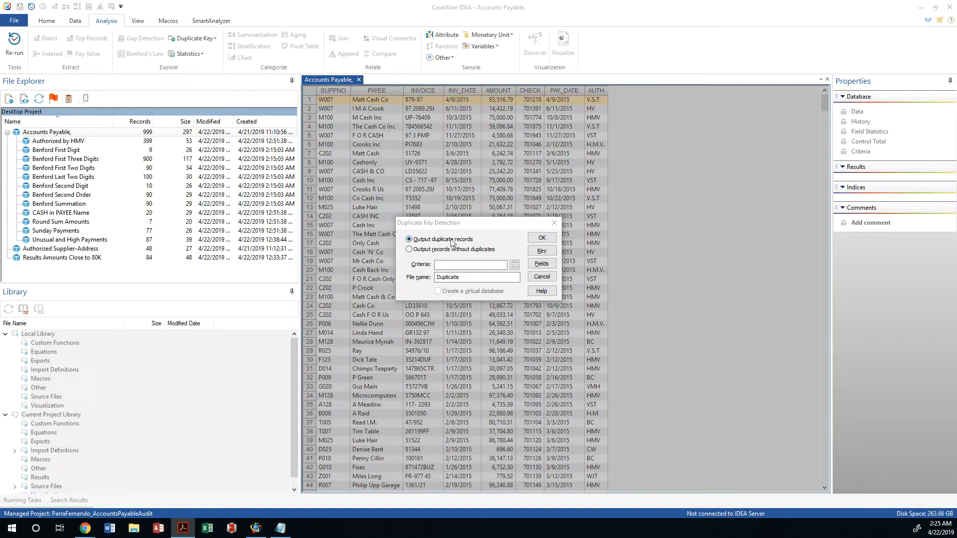
- Define the duplicate key as SUPPNO then AMOUNT, both ascending, and confirm it
click(541, 251)
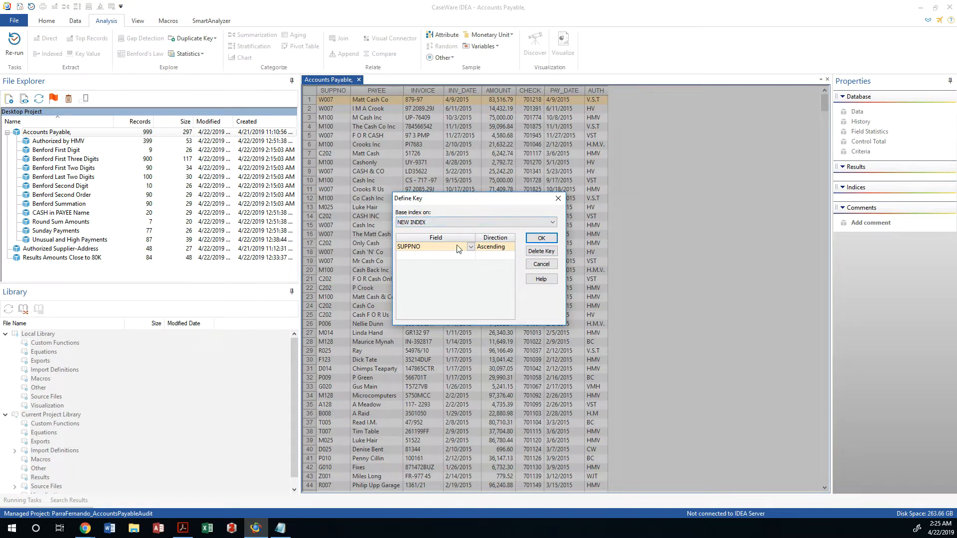
mouse_move(476, 259)
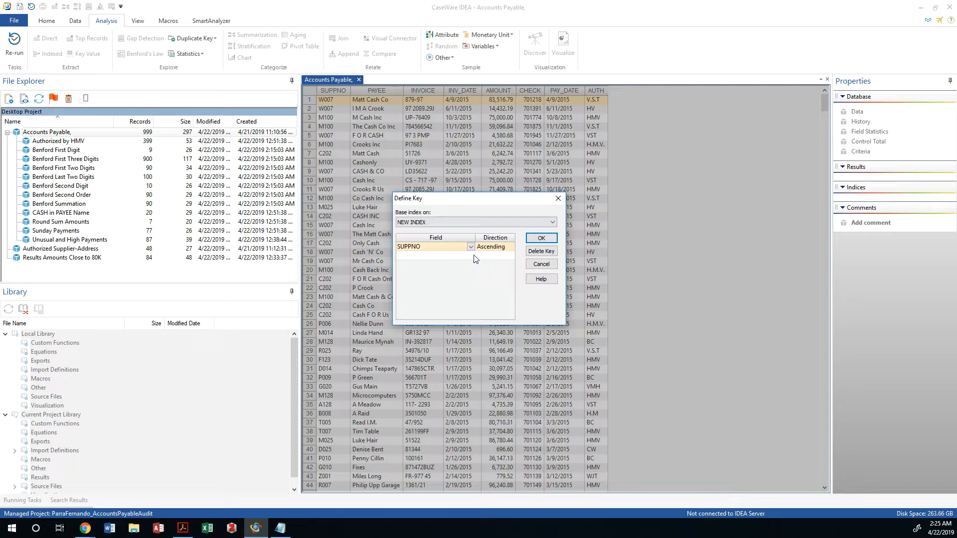
click(468, 247)
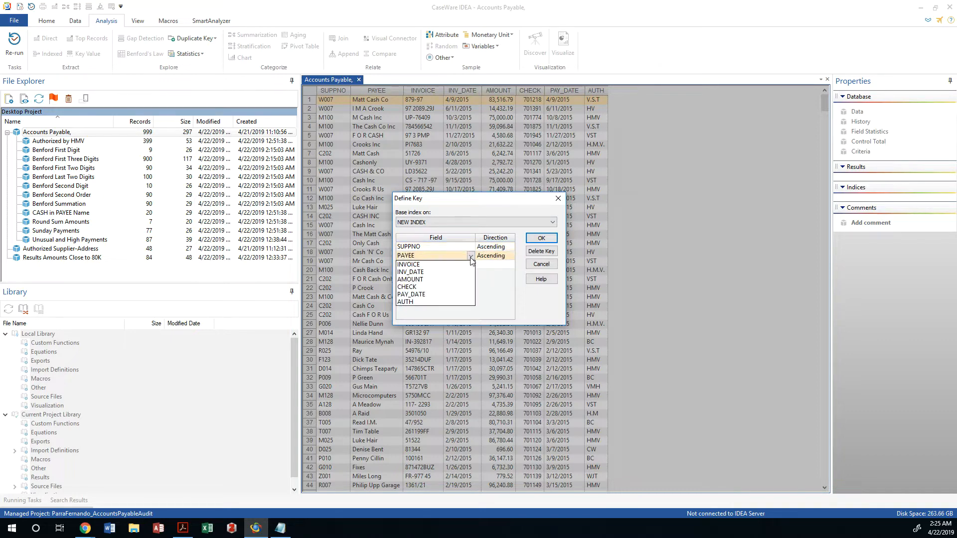
click(410, 279)
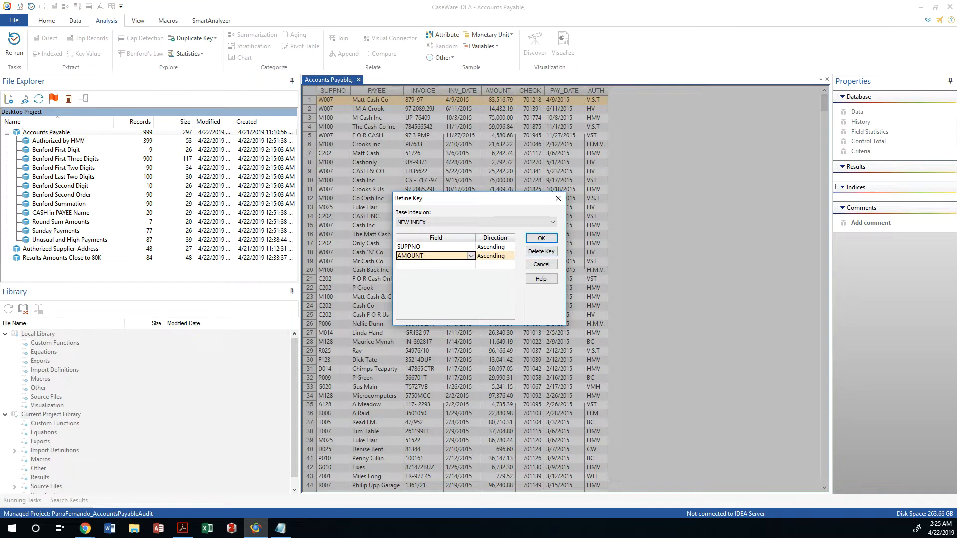
mouse_move(541, 279)
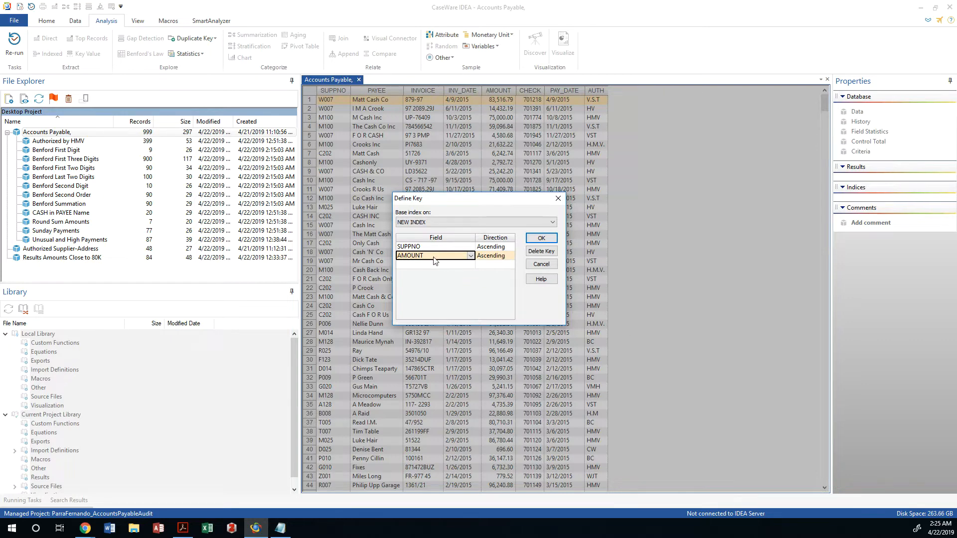
mouse_move(407, 268)
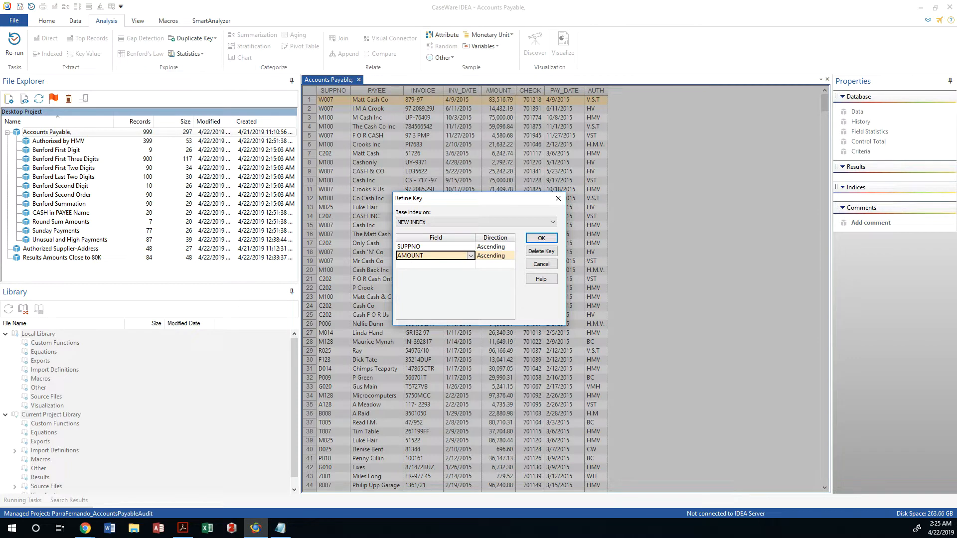
mouse_move(477, 294)
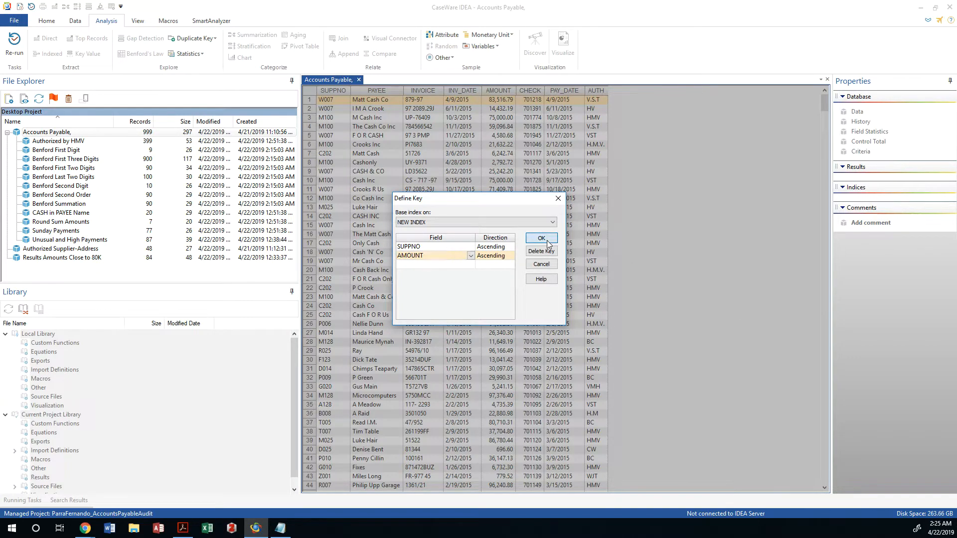
click(542, 237)
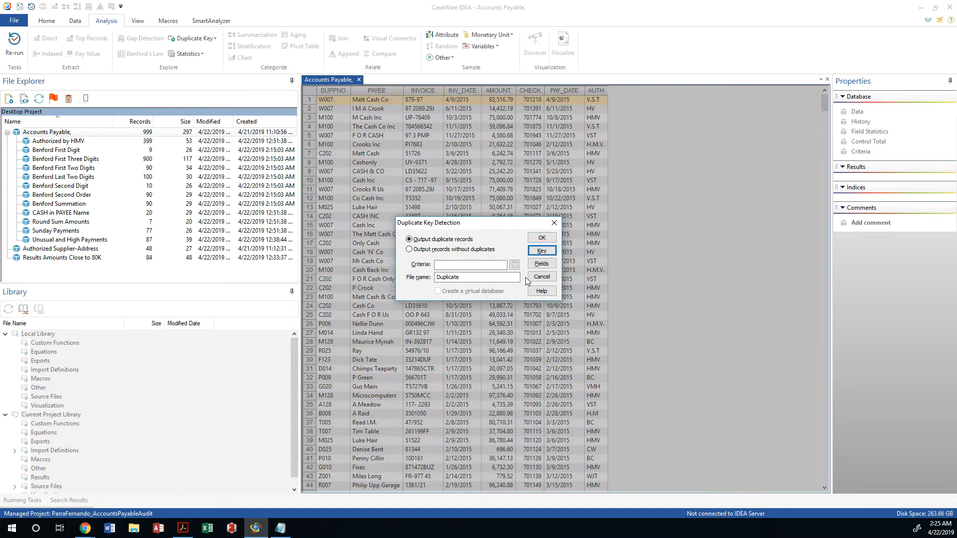
- Rename the output to Duplicate Payments and run detection, yielding 5 records
click(470, 265)
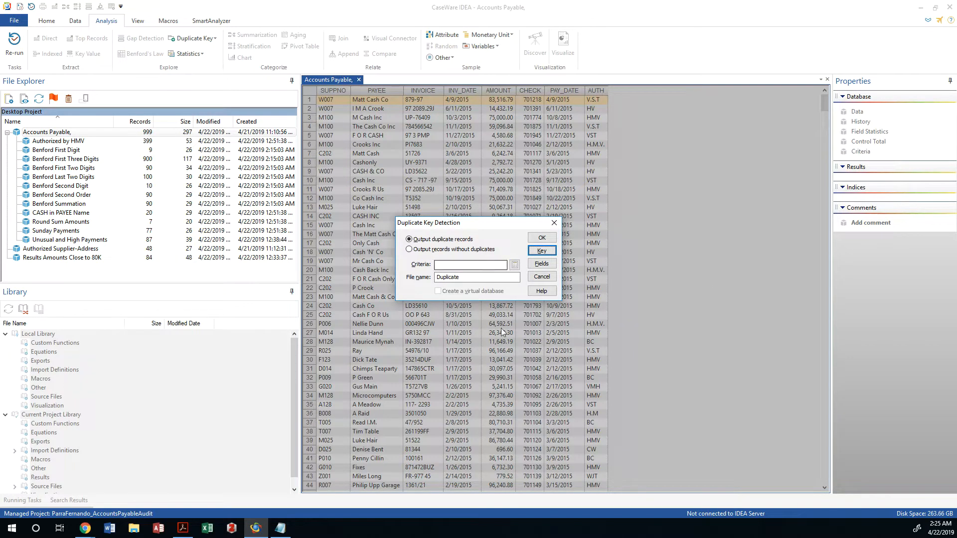
mouse_move(594, 306)
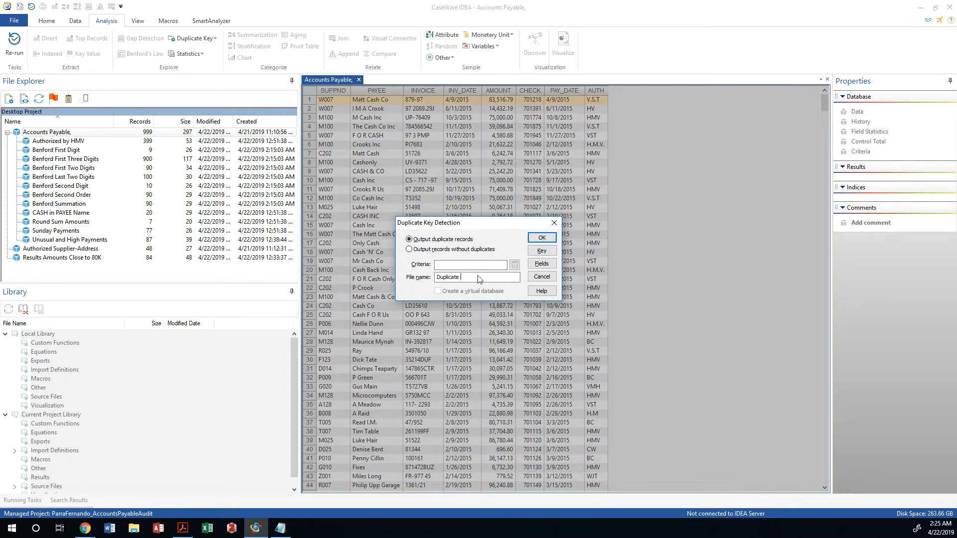
text(Payments)
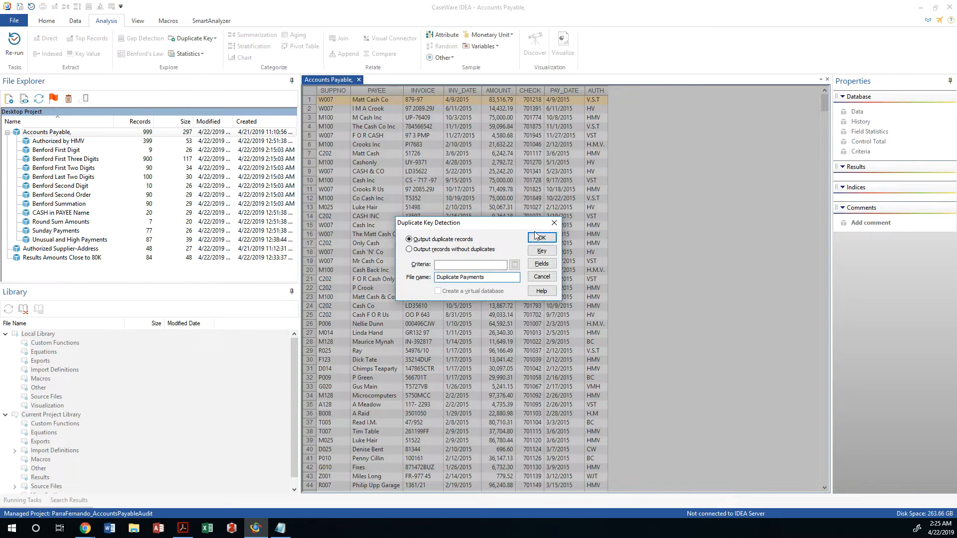
click(542, 237)
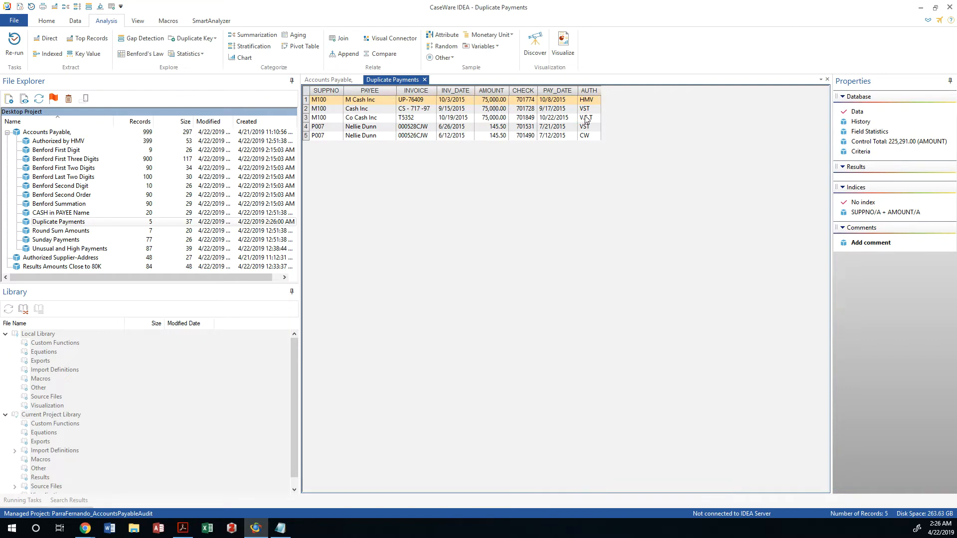
mouse_move(550, 108)
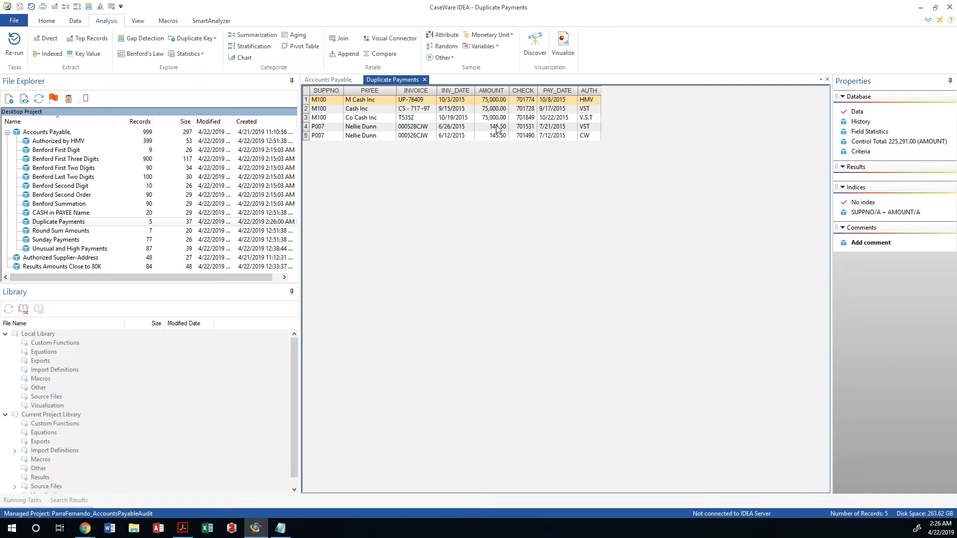
mouse_move(496, 127)
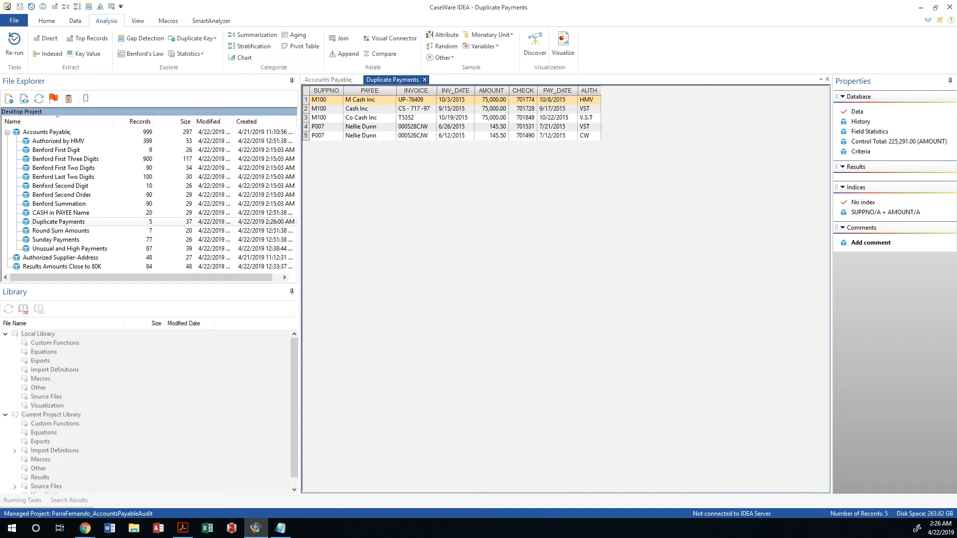
mouse_move(356, 135)
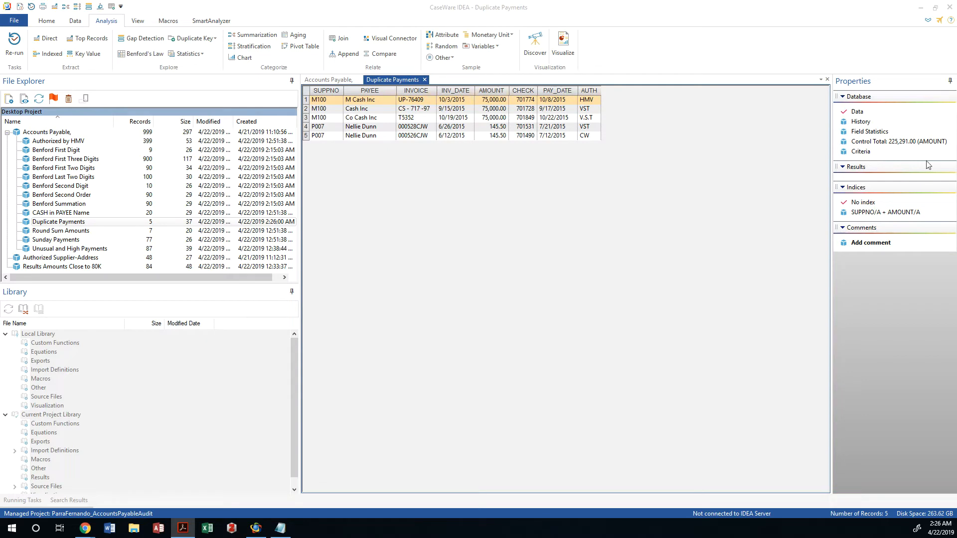
mouse_move(266, 67)
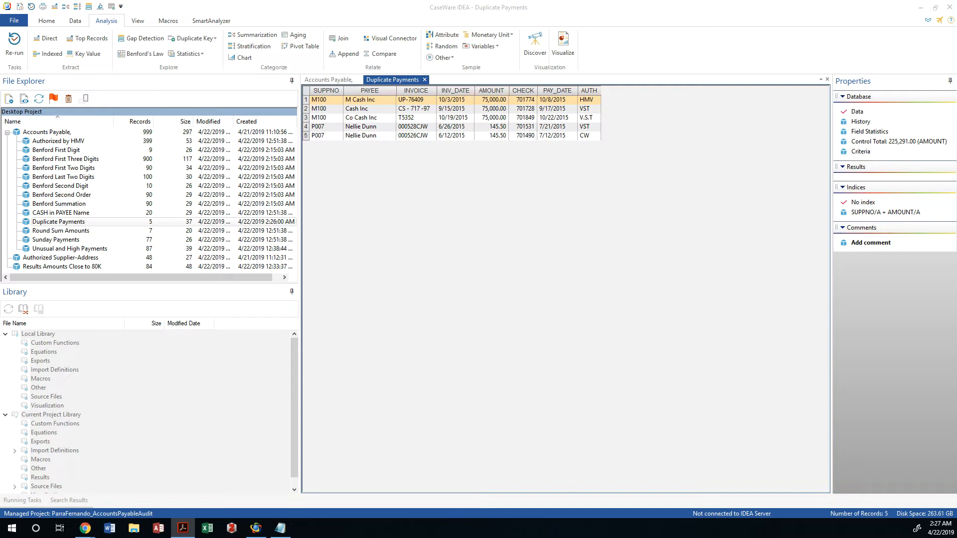
click(326, 79)
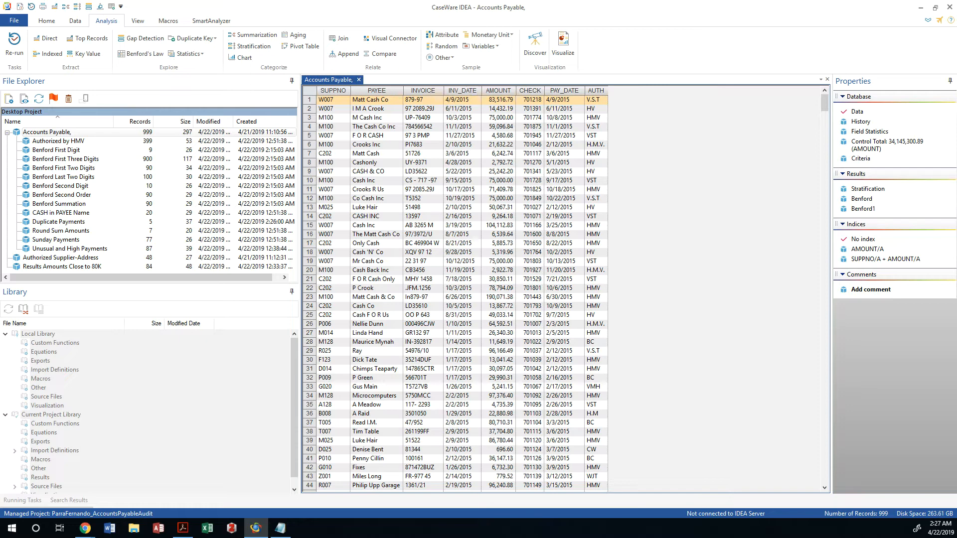
mouse_move(56, 143)
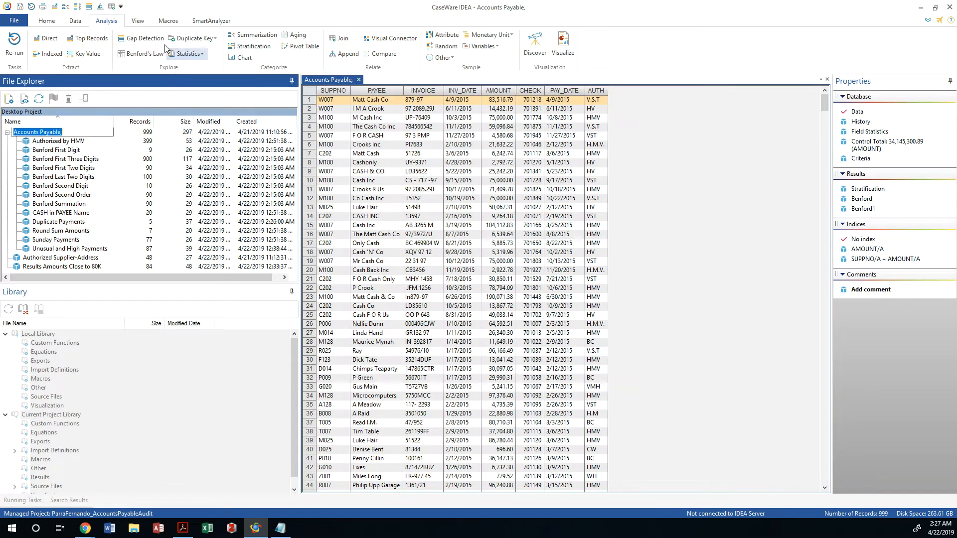
click(65, 159)
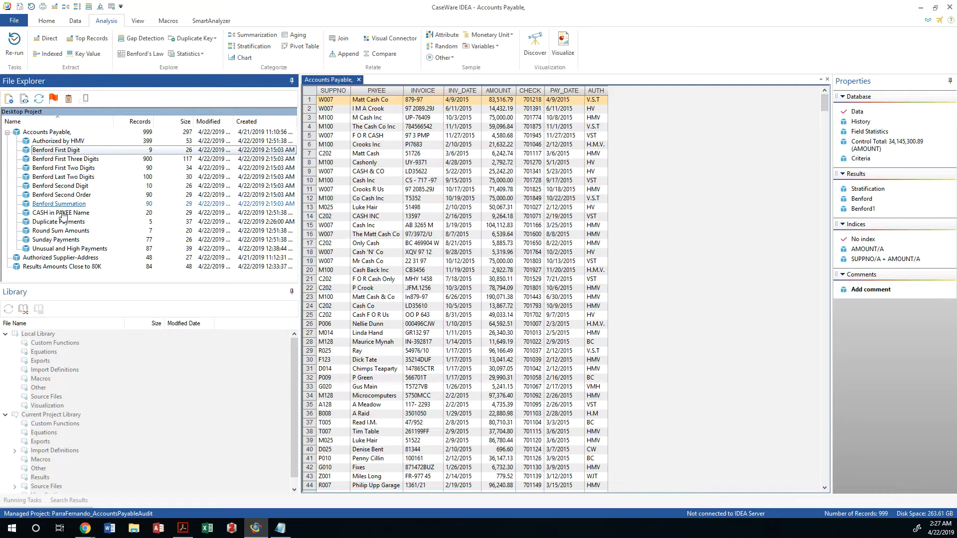
click(57, 222)
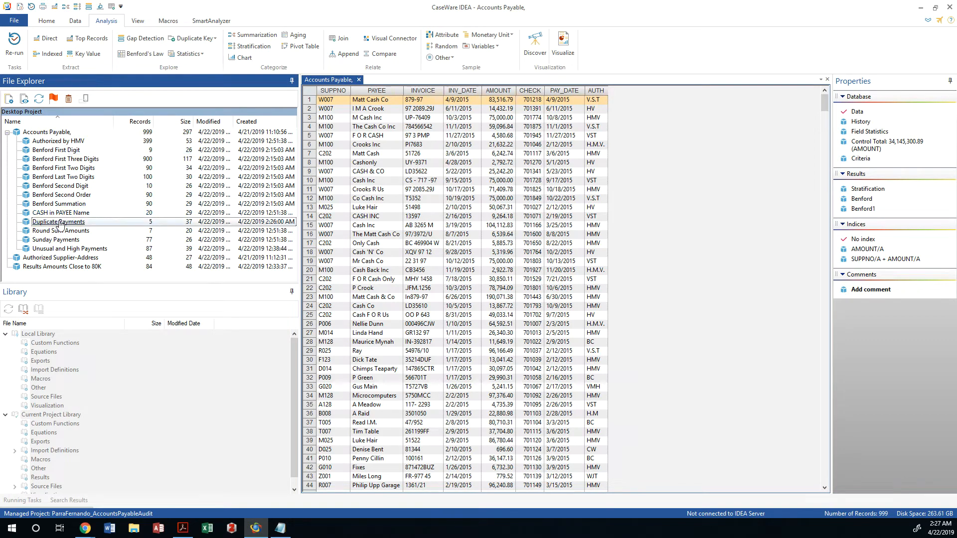
double_click(58, 222)
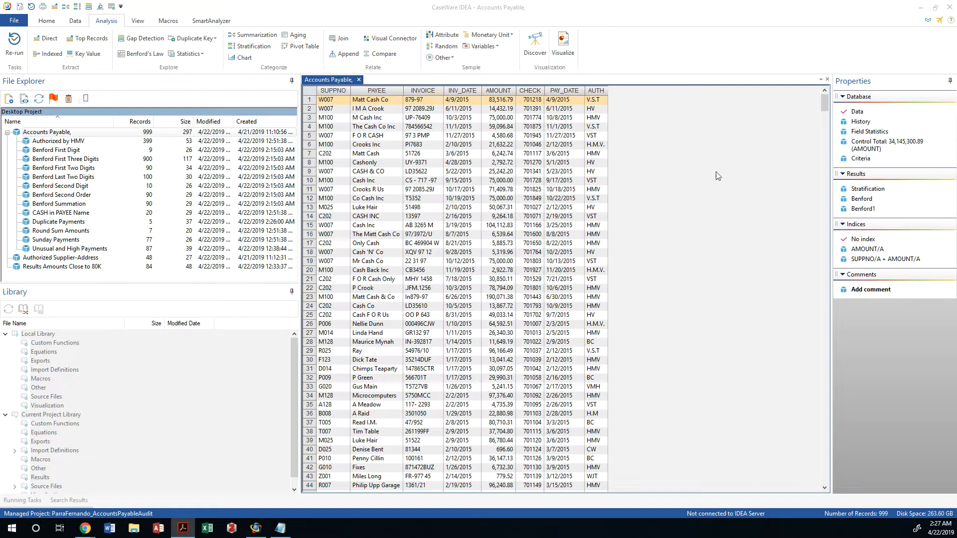
- Start a Duplicate Key Exclusion test matching records on SUPPNO
click(193, 38)
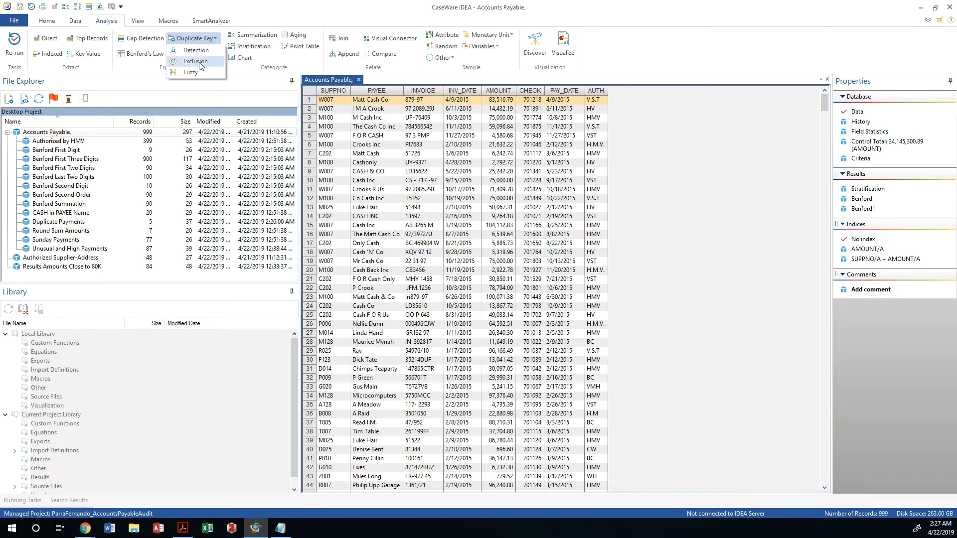
click(195, 61)
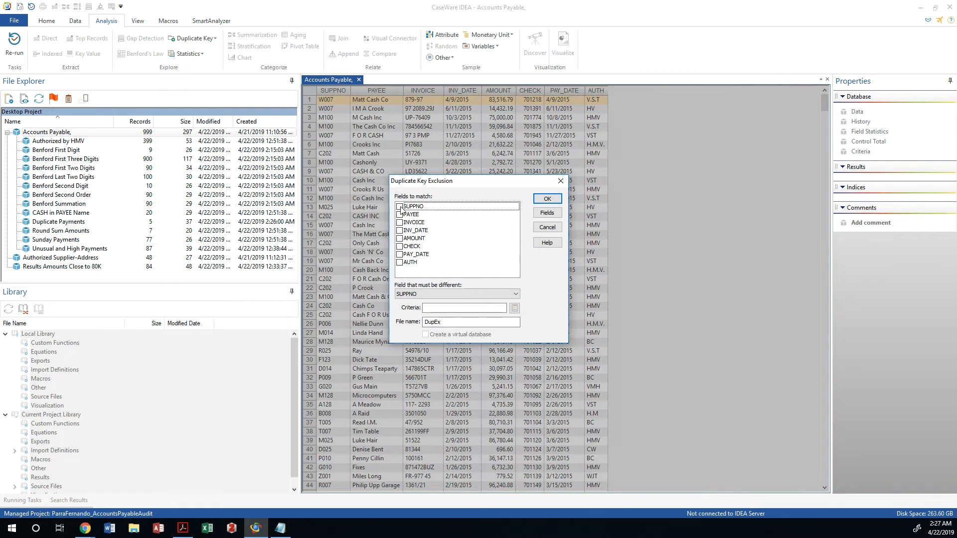
click(399, 207)
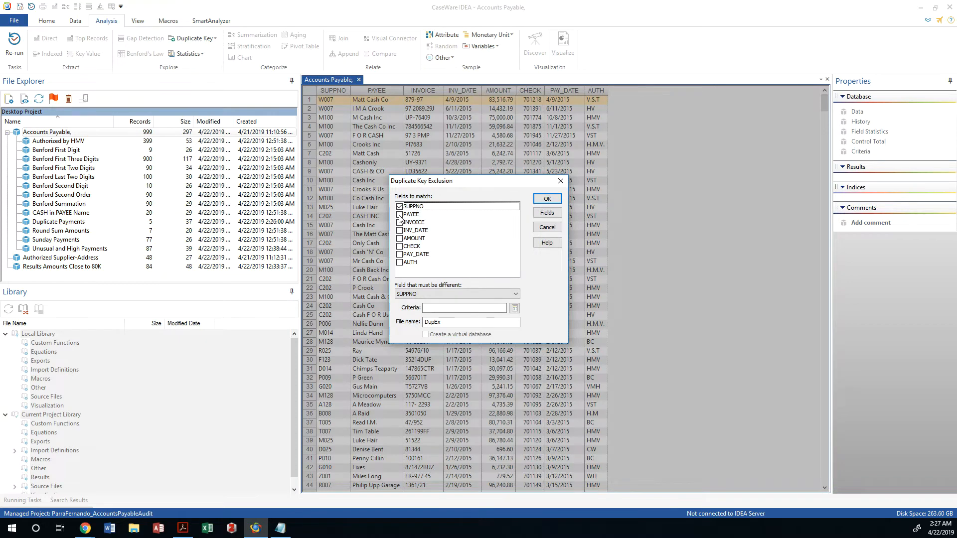
click(399, 214)
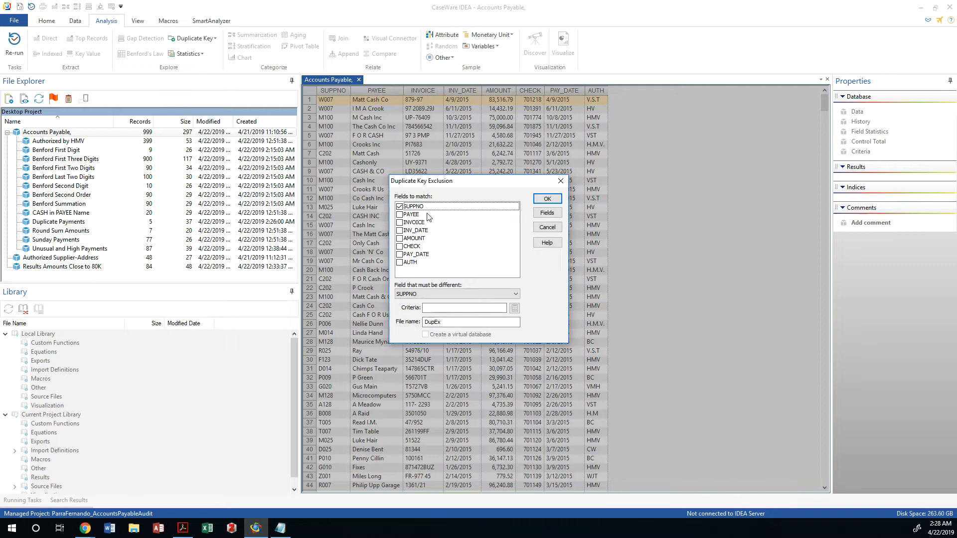
mouse_move(546, 206)
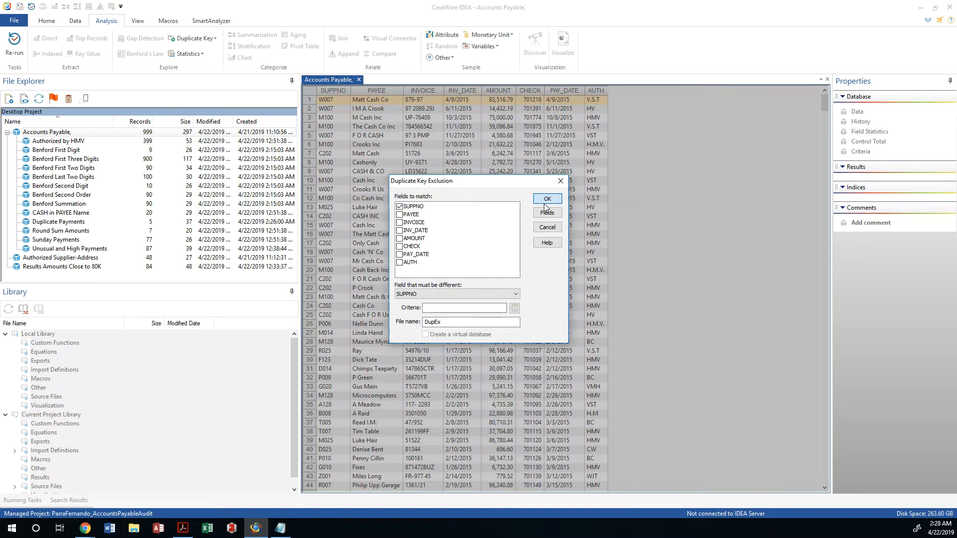
- Dismiss the conflicting field warning and set PAYEE as the field that must differ
click(547, 199)
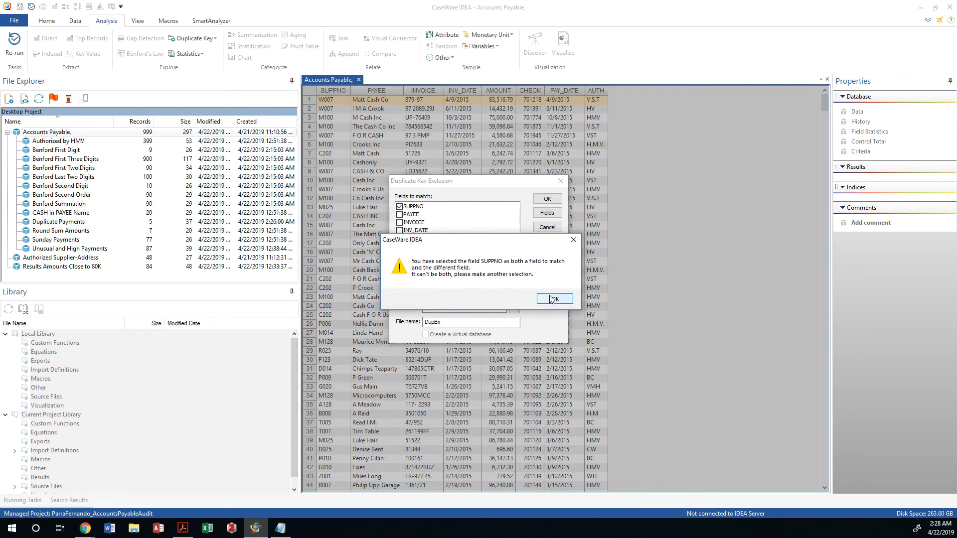
click(555, 299)
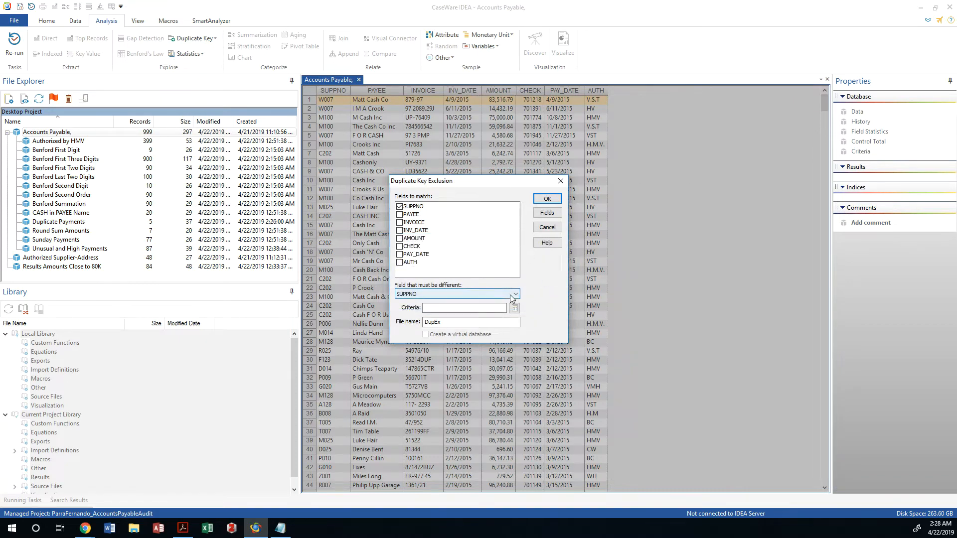
click(514, 294)
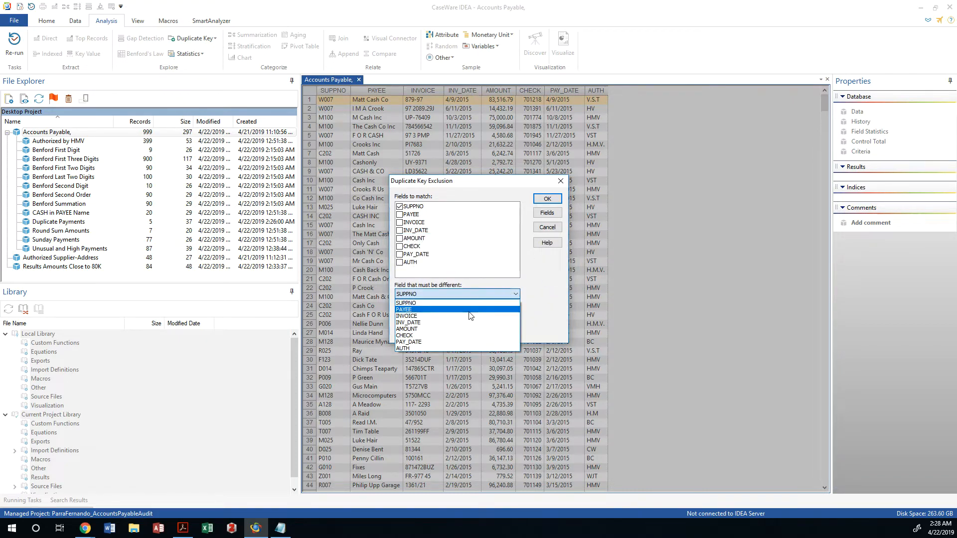
click(403, 309)
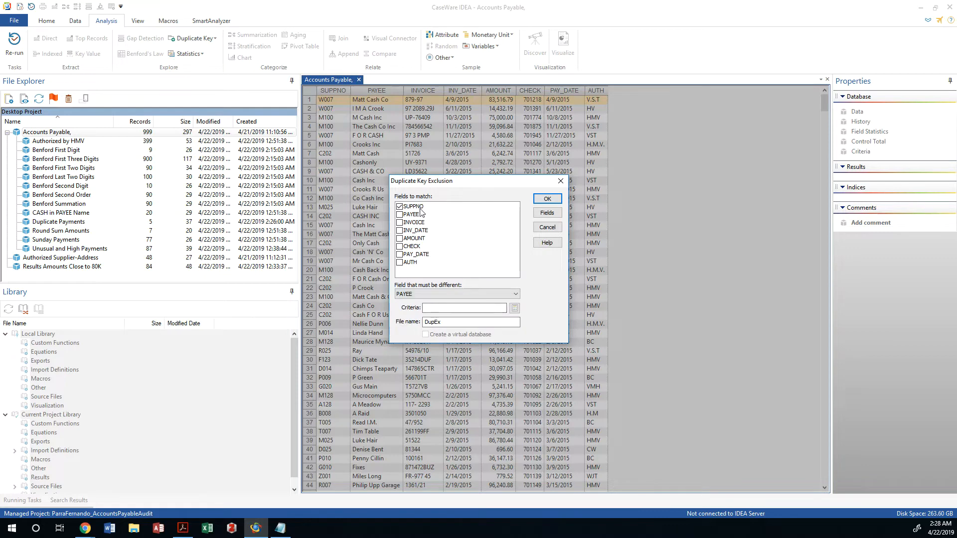
mouse_move(444, 299)
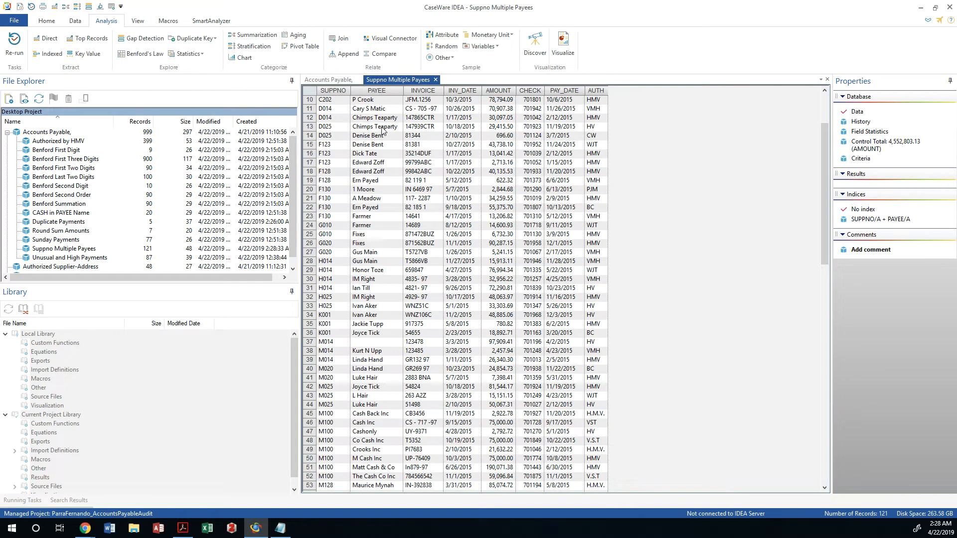
- Show Field Statistics for Suppno Multiple Payees: AMOUNT 4,552,803.13, CHECK 84,879,829
click(375, 126)
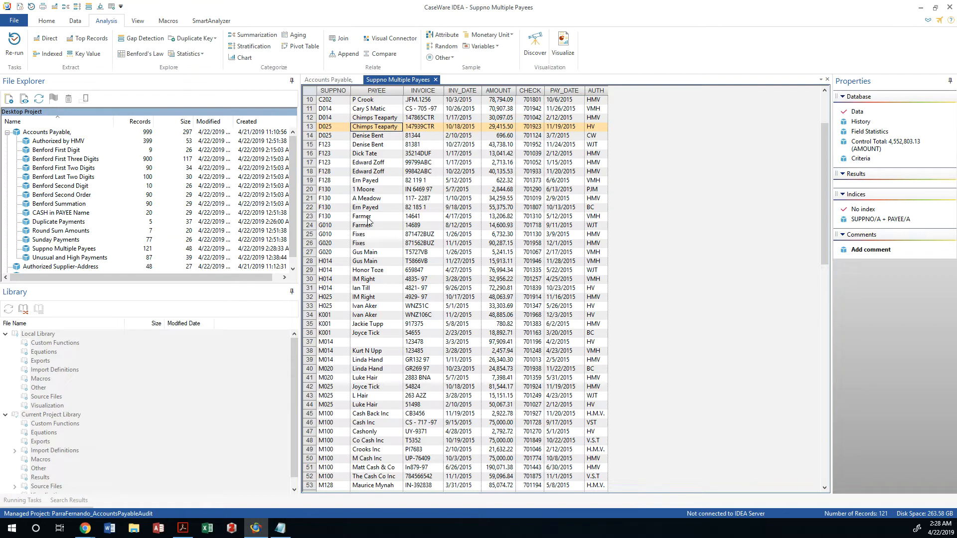
click(362, 225)
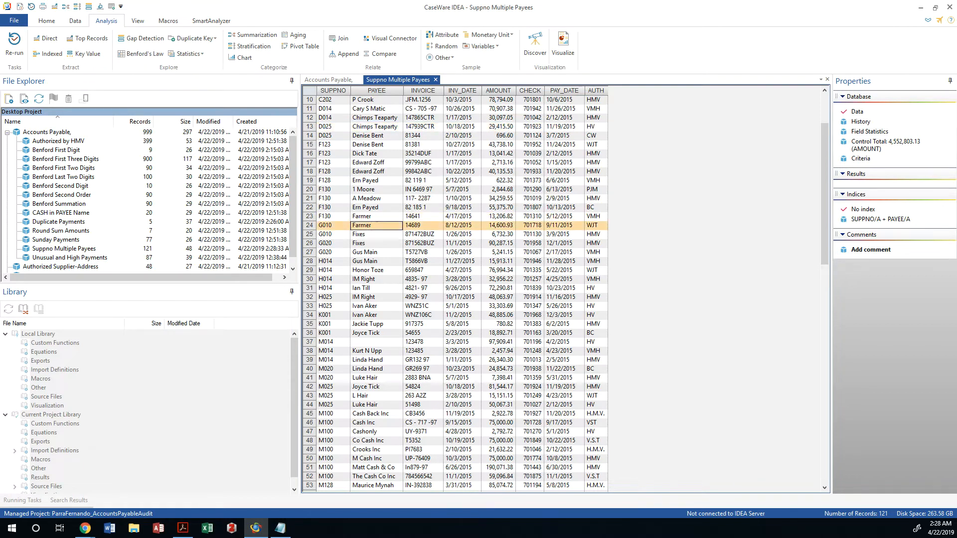
mouse_move(551, 299)
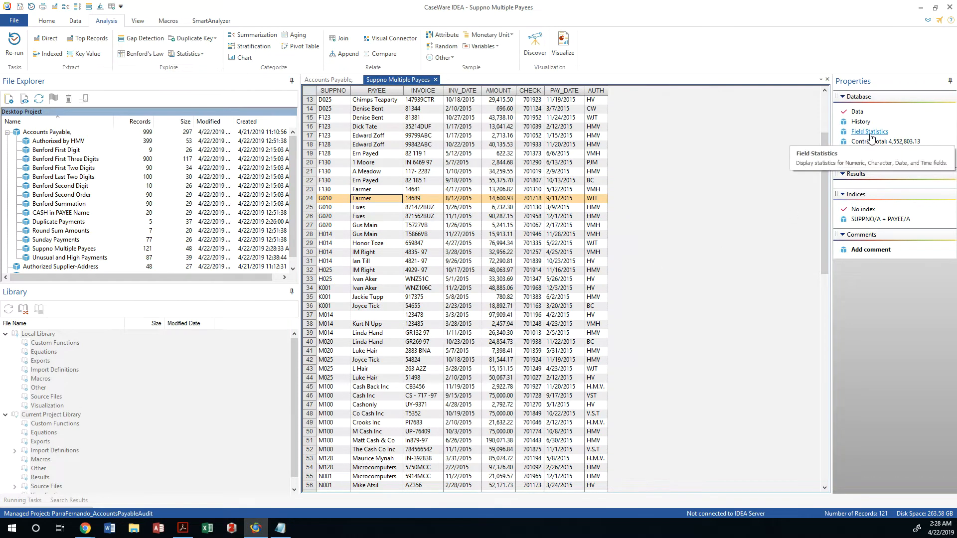
click(868, 131)
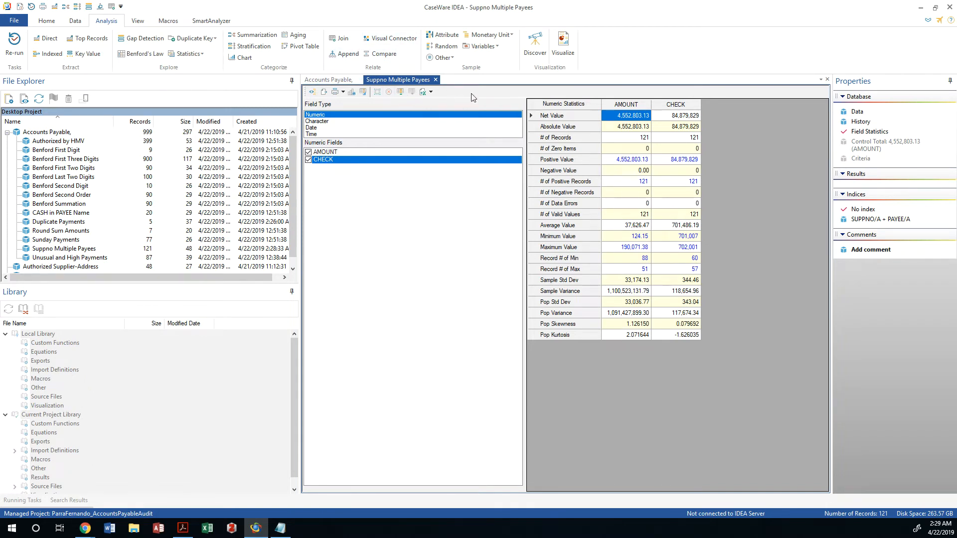
- Close the Suppno Multiple Payees database tab
click(857, 111)
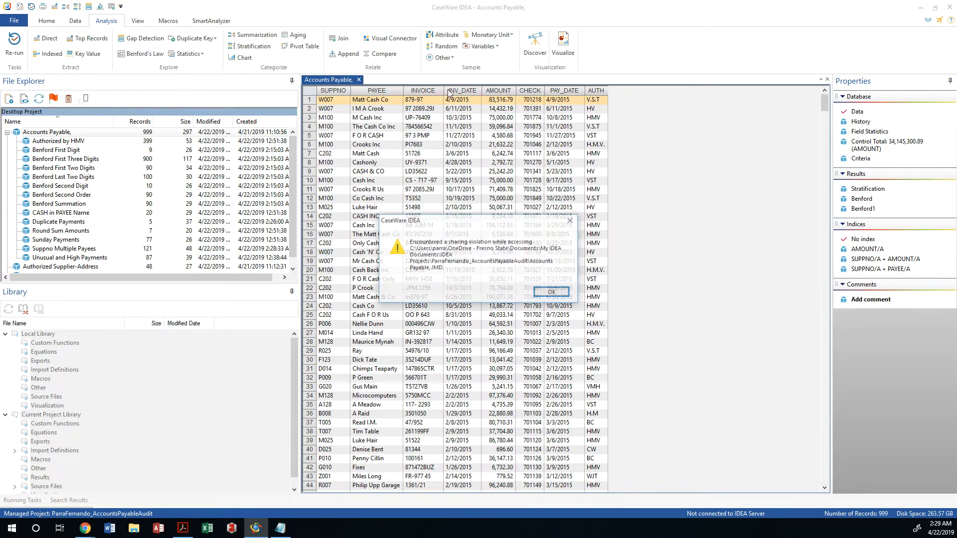
- Clear the sharing violation warning and show the Duplicate Key options on Accounts Payable
click(551, 292)
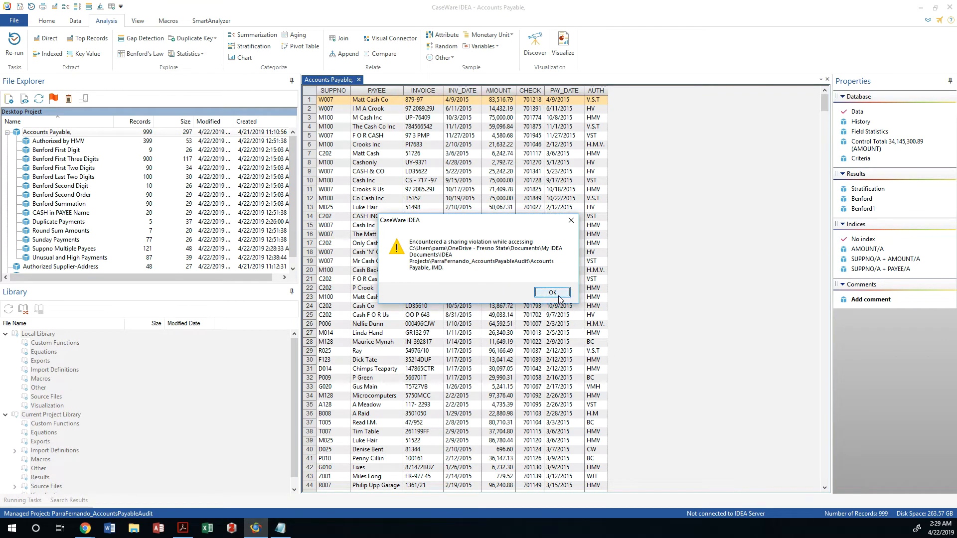
click(552, 292)
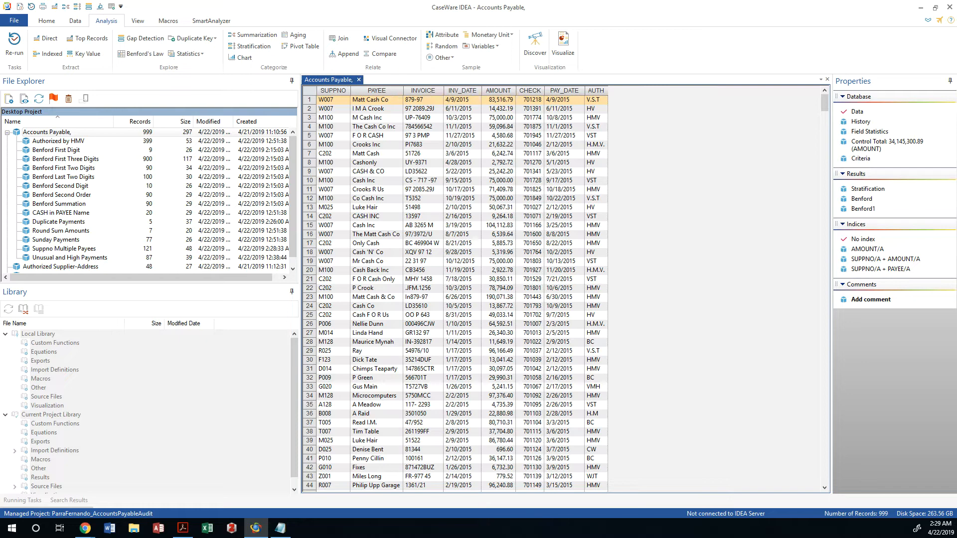
mouse_move(689, 119)
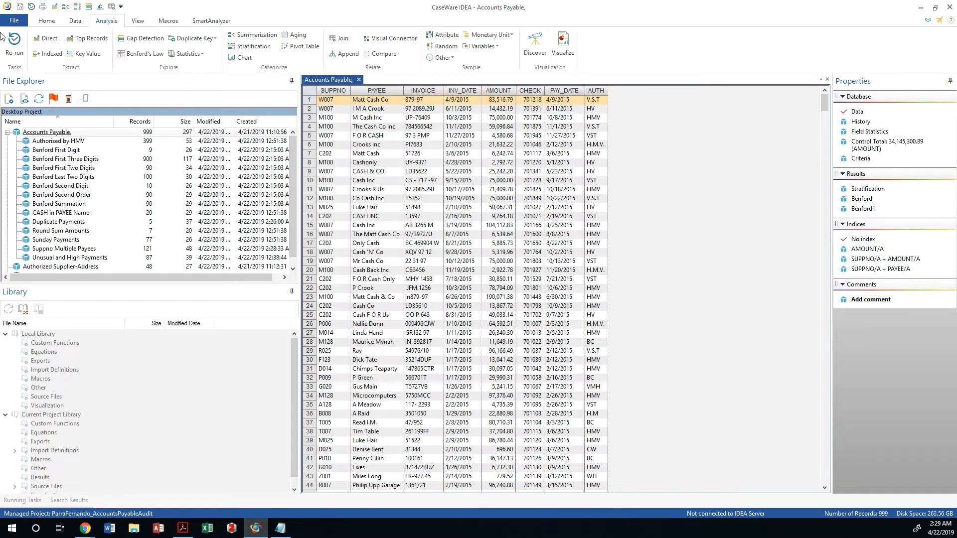
click(195, 37)
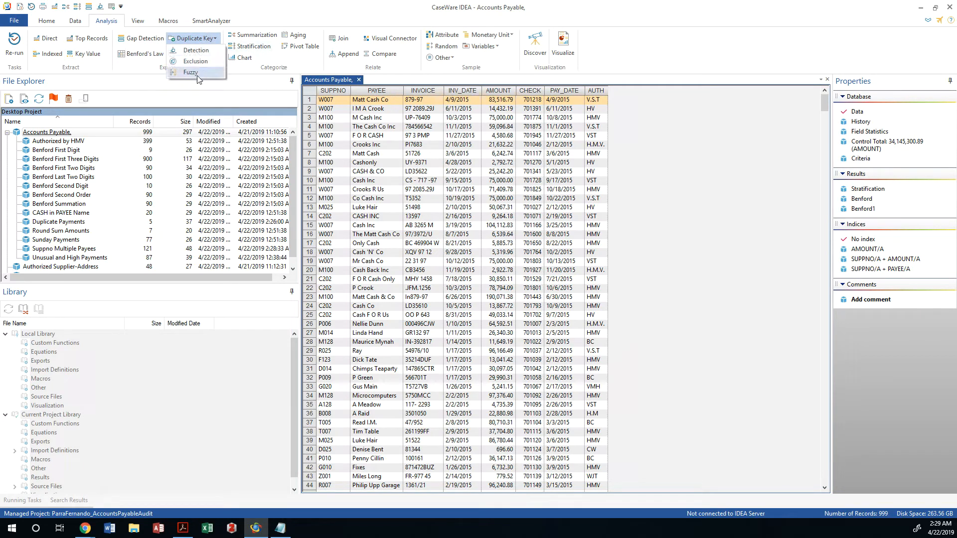
- Start a Fuzzy Duplicate test at 80% similarity and open its match key definition
click(191, 72)
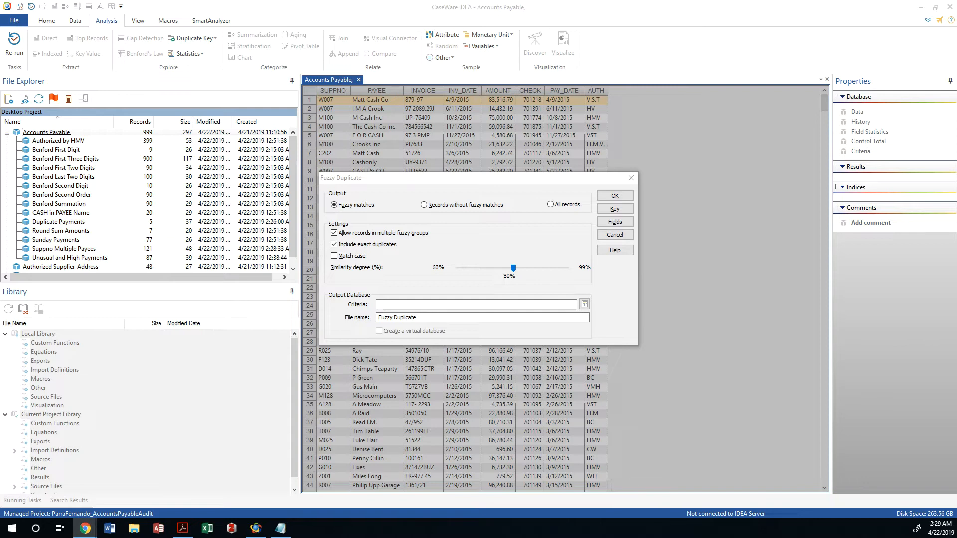
mouse_move(546, 227)
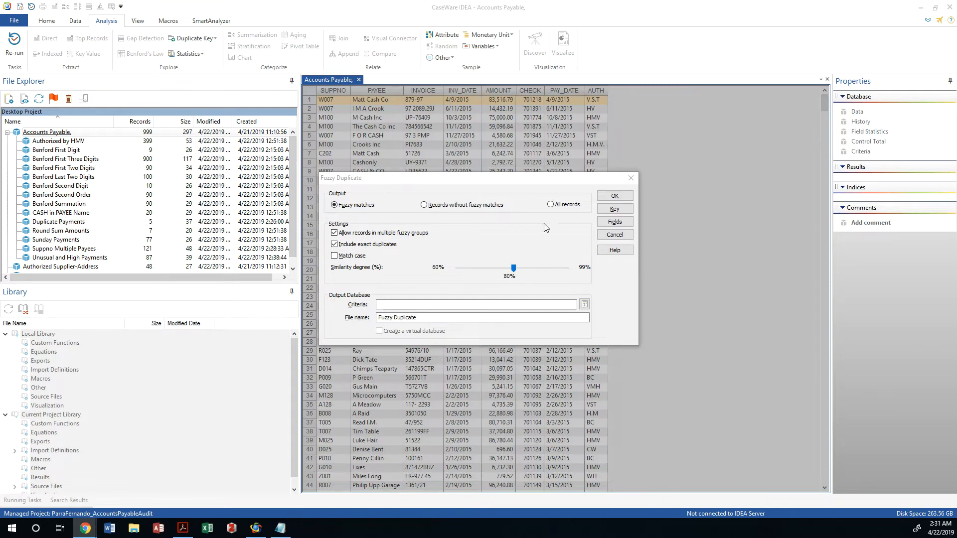
click(615, 208)
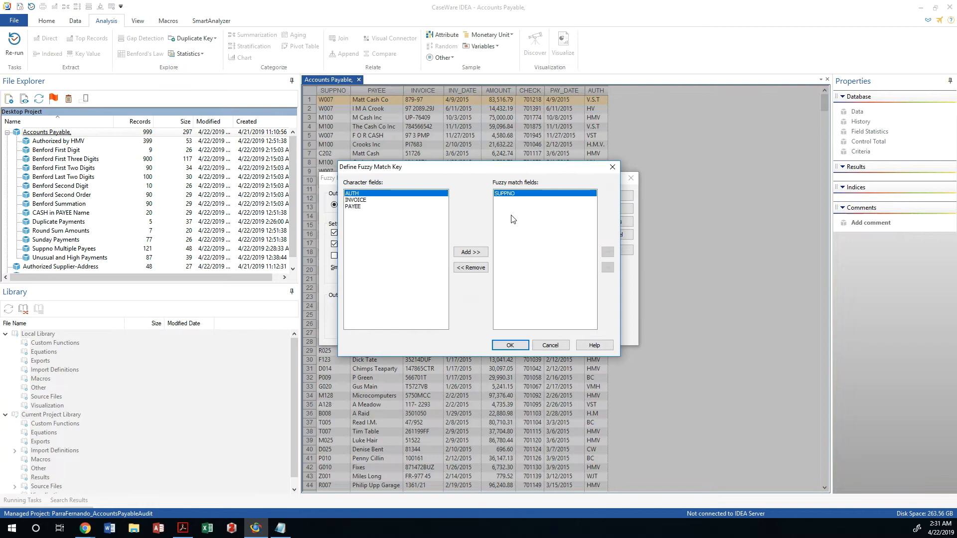
- Replace SUPPNO with PAYEE as the fuzzy match field and confirm the key
click(470, 268)
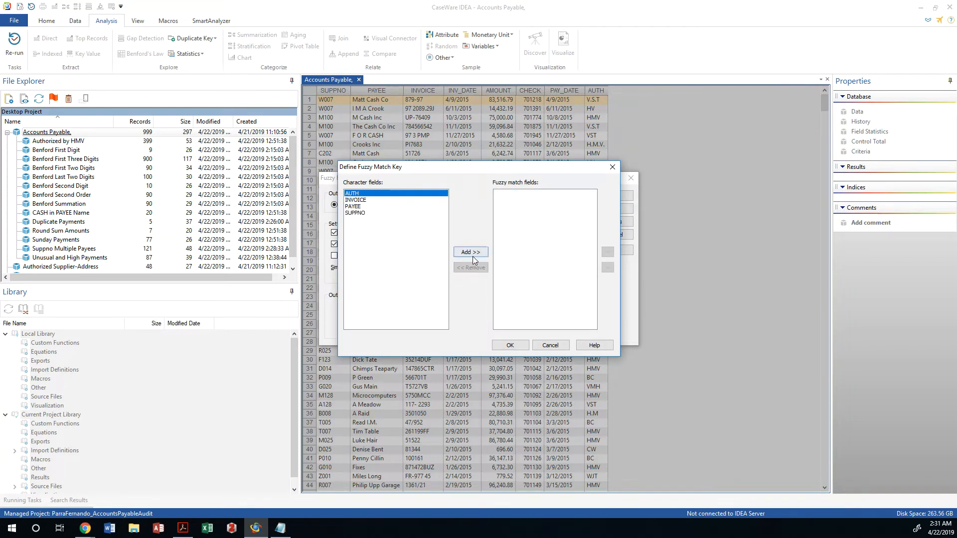
click(355, 212)
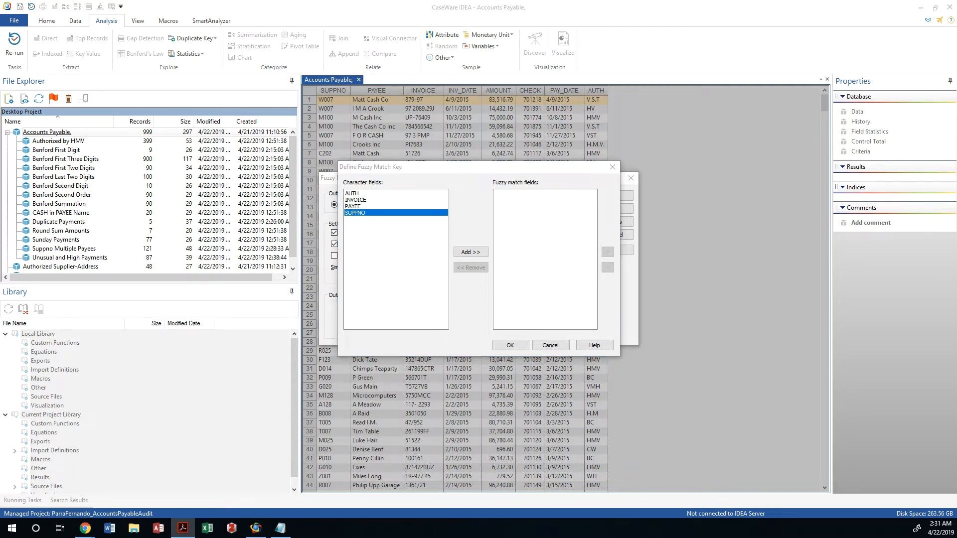
mouse_move(412, 209)
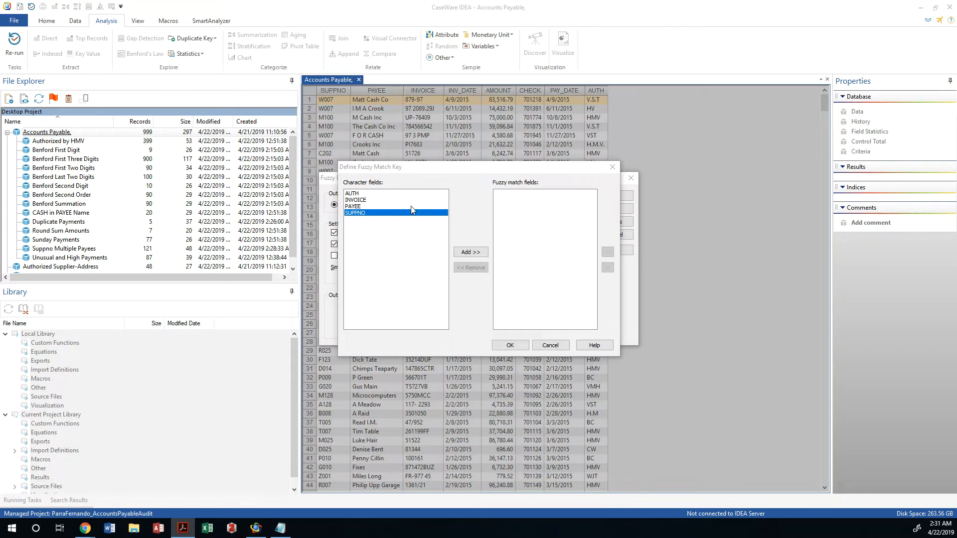
click(470, 252)
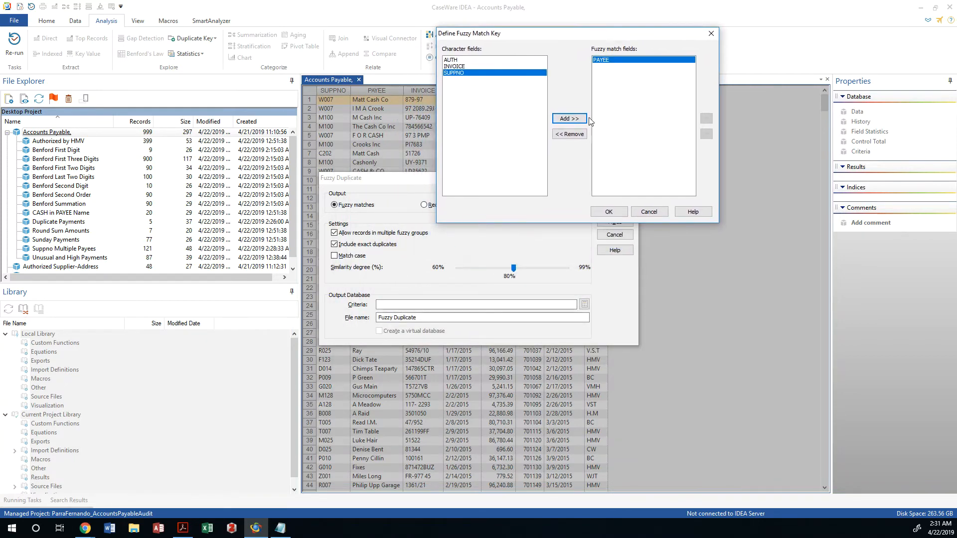
mouse_move(787, 206)
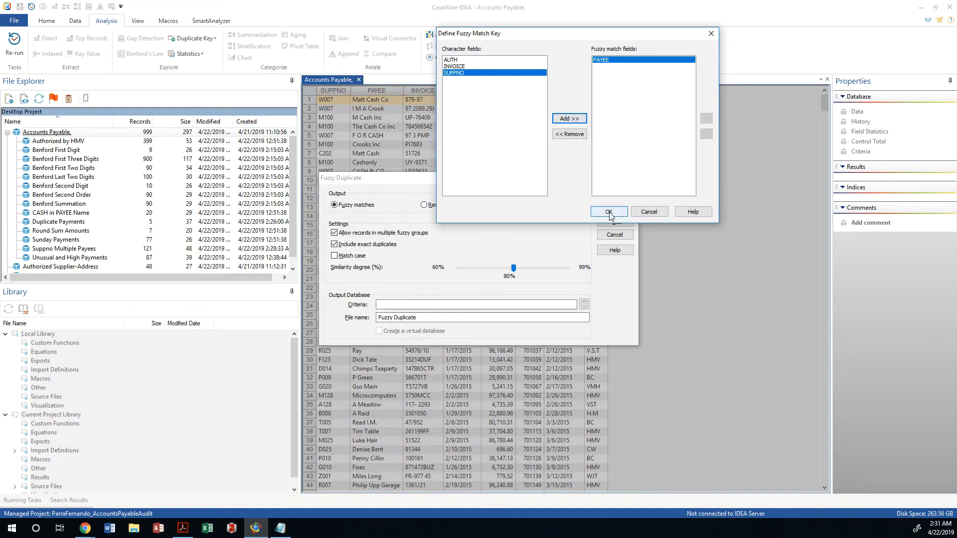
click(609, 211)
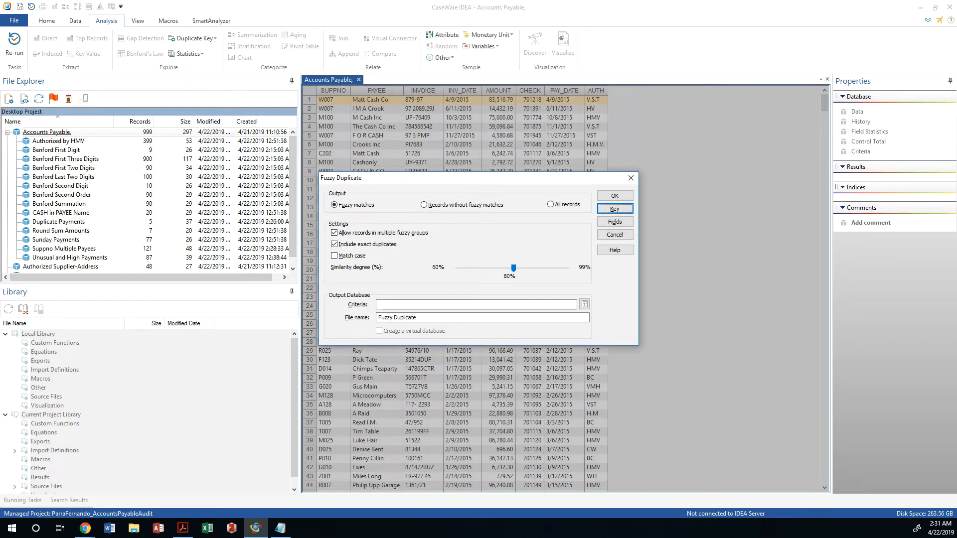
mouse_move(363, 199)
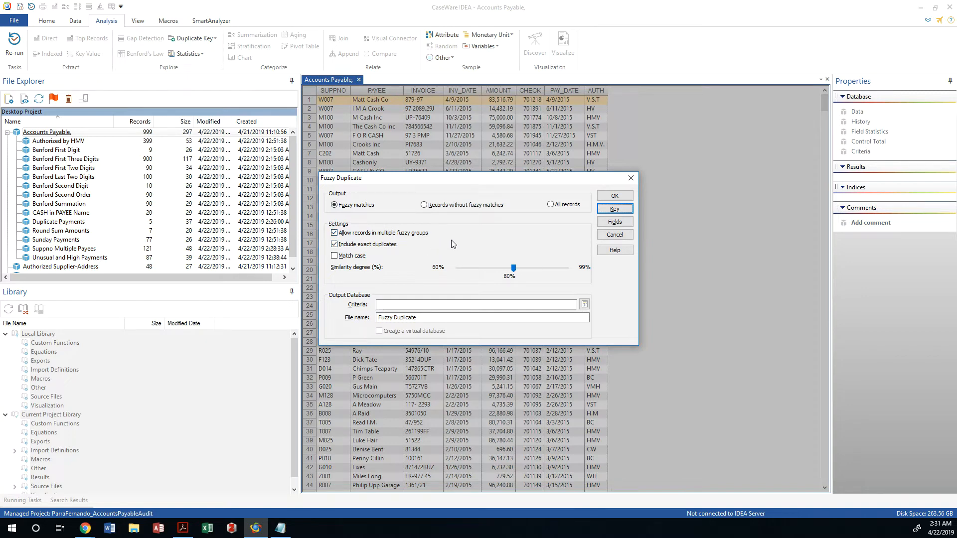
mouse_move(862, 169)
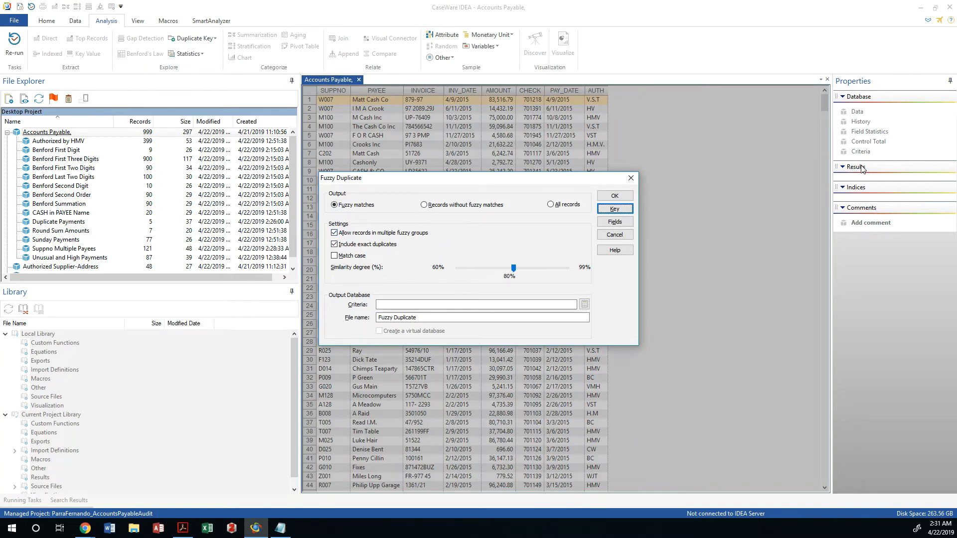
mouse_move(663, 247)
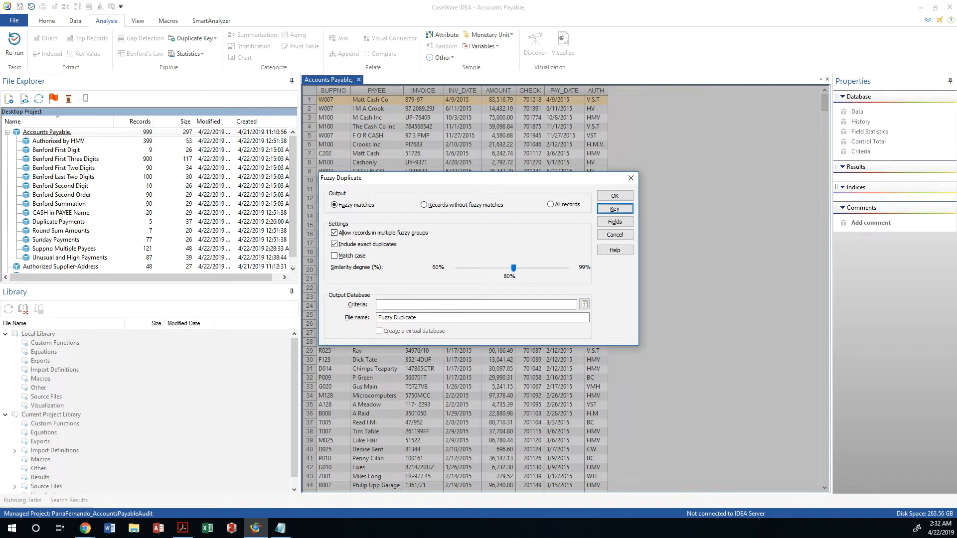
mouse_move(608, 204)
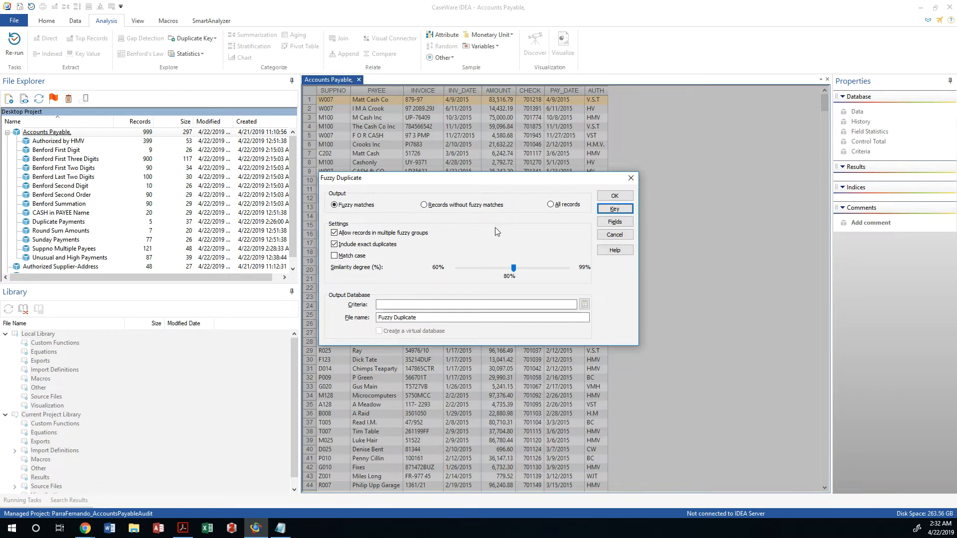
mouse_move(528, 291)
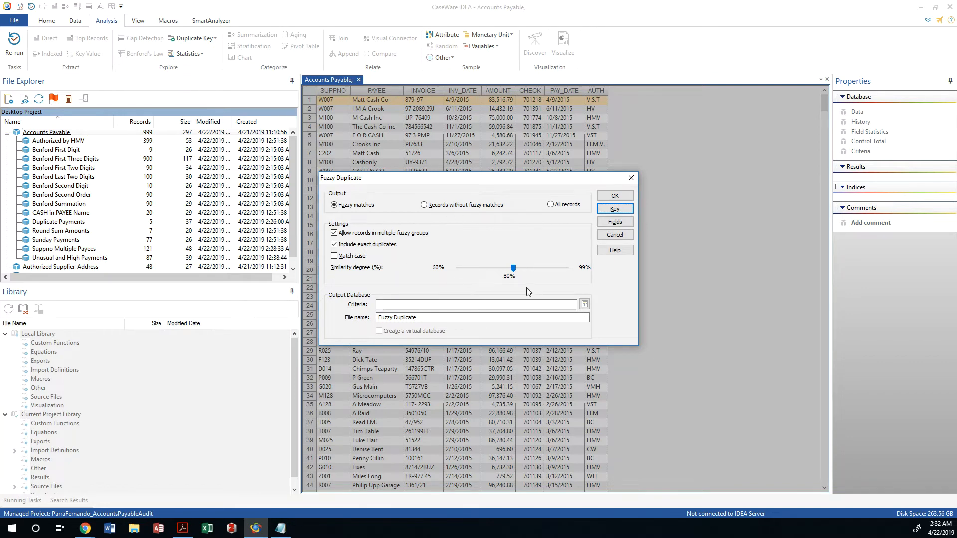
- Try similarity thresholds from 60% to 99%, settle on 80%, and run the test
drag(513, 267, 534, 270)
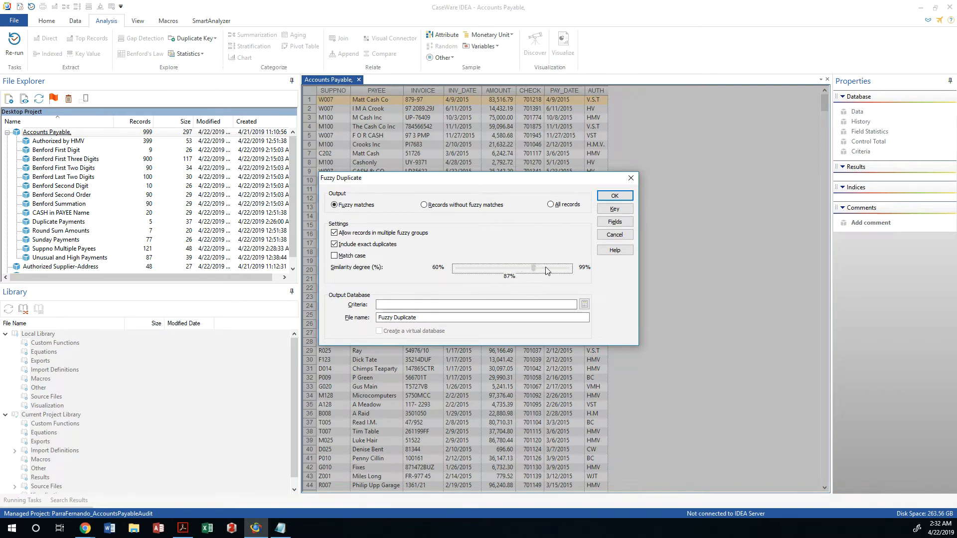
drag(534, 268, 566, 269)
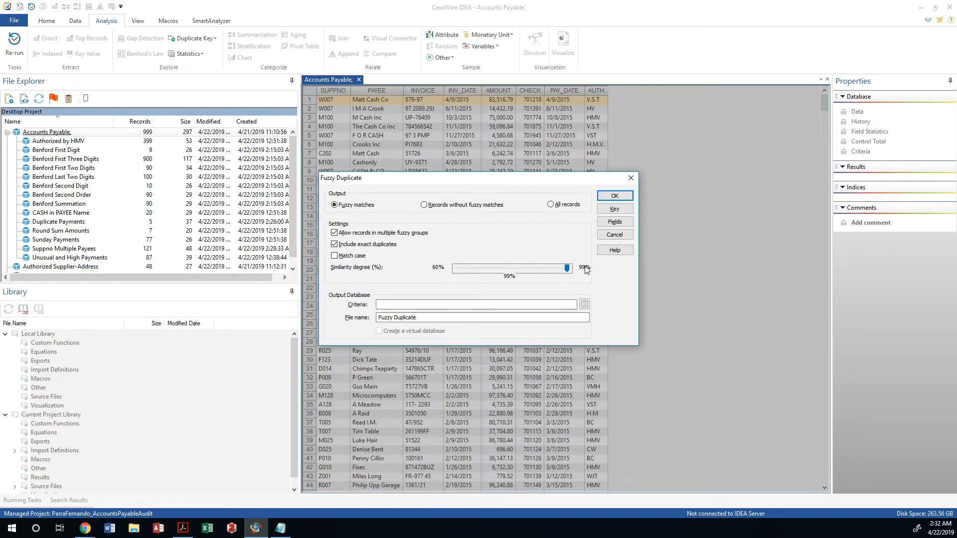
mouse_move(584, 270)
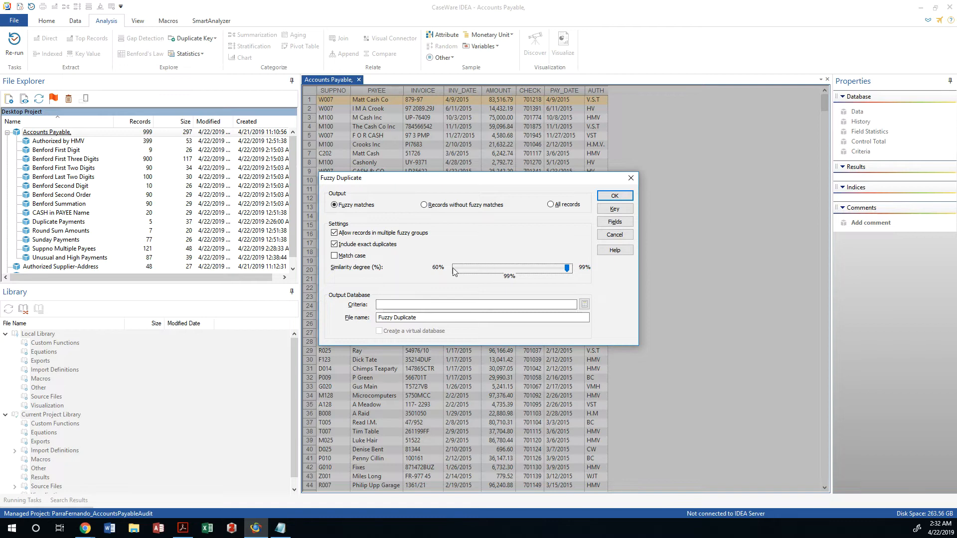
drag(566, 268, 478, 268)
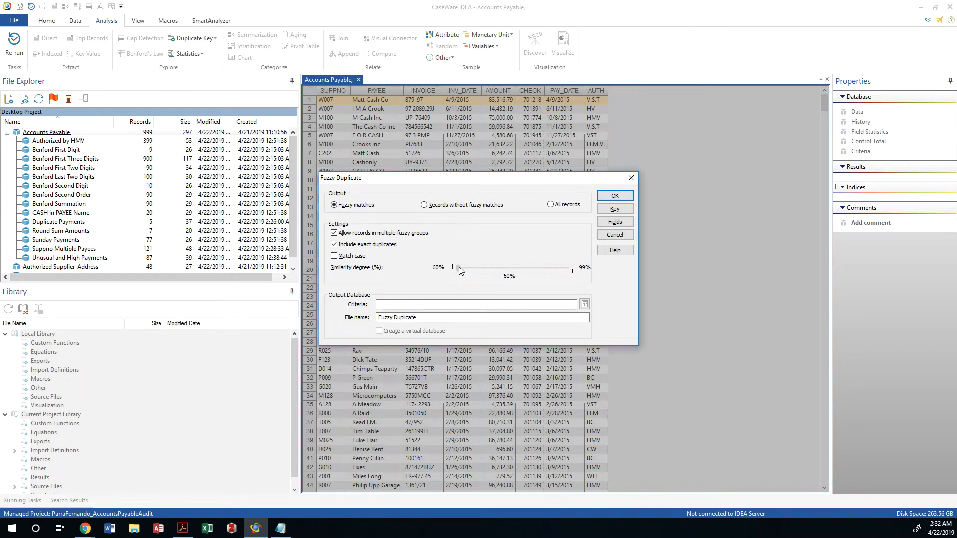
drag(460, 269, 488, 269)
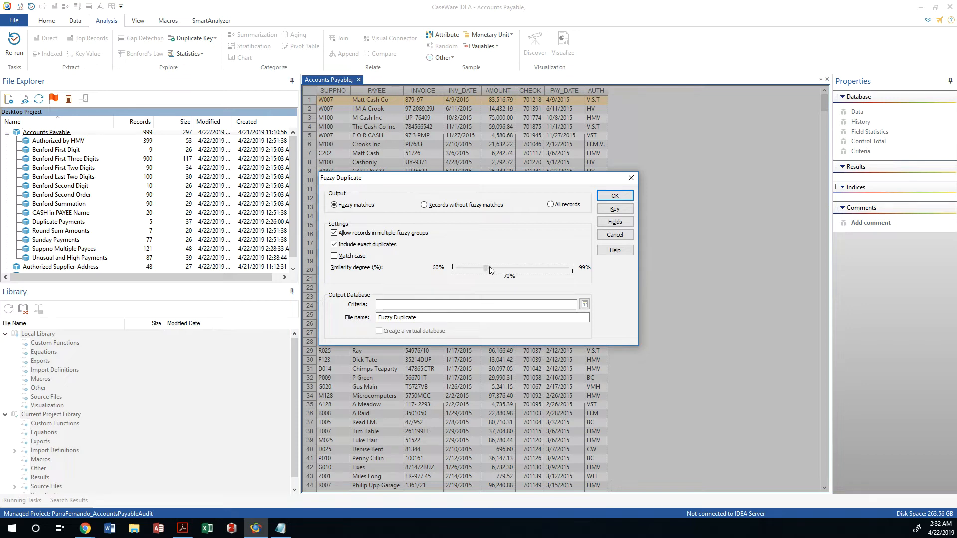
drag(490, 269, 511, 269)
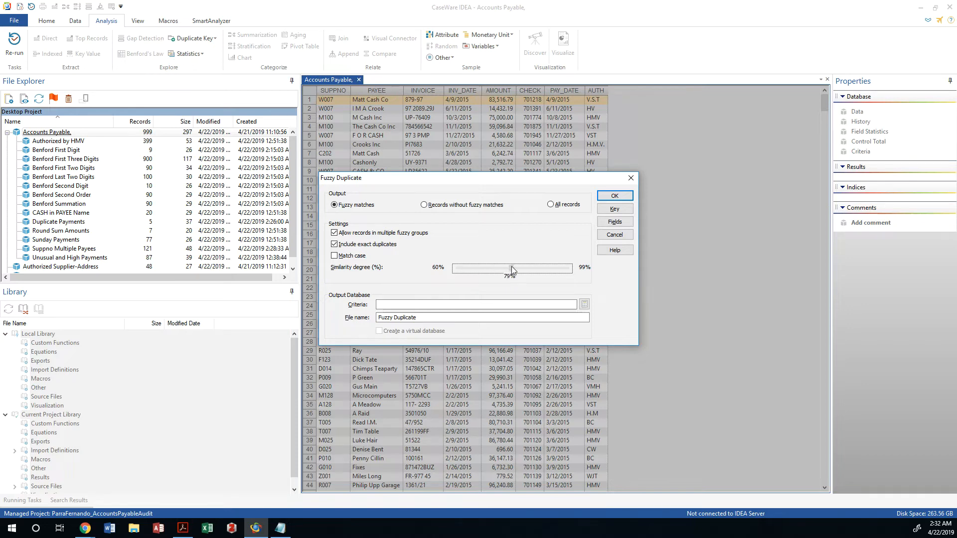
drag(511, 268, 513, 269)
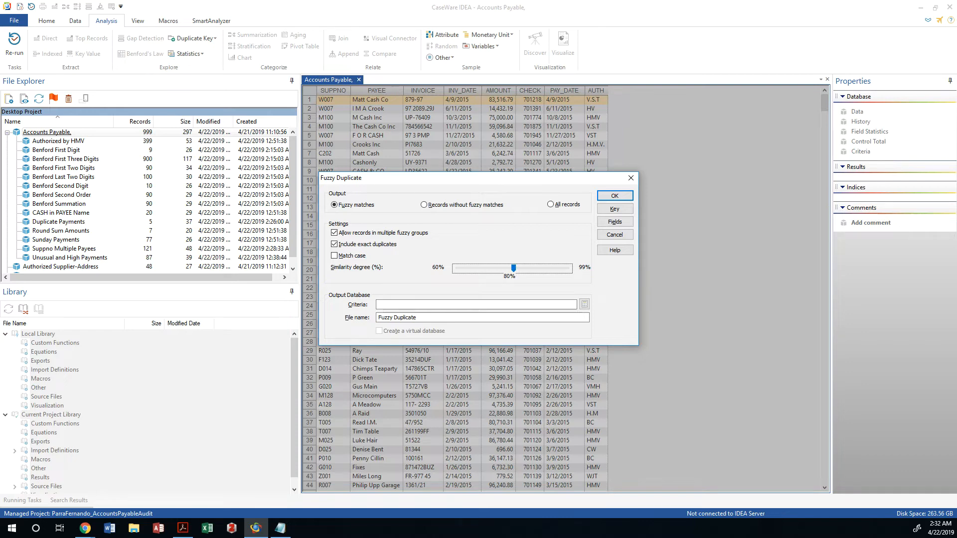
mouse_move(581, 357)
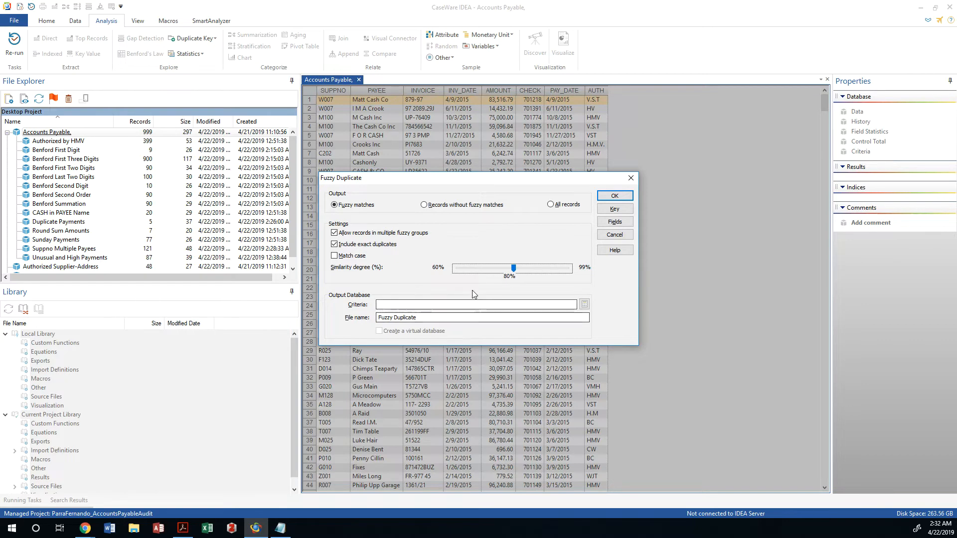
click(614, 195)
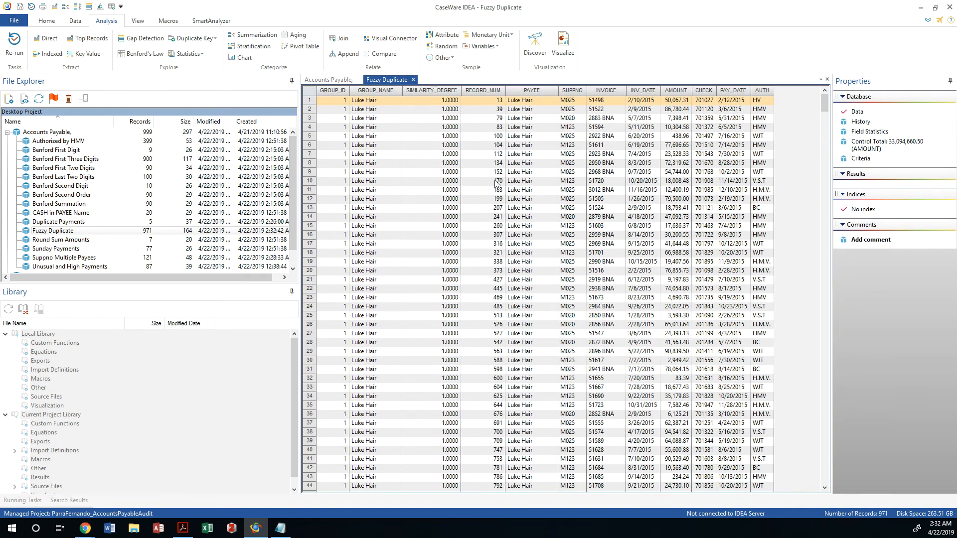
mouse_move(541, 235)
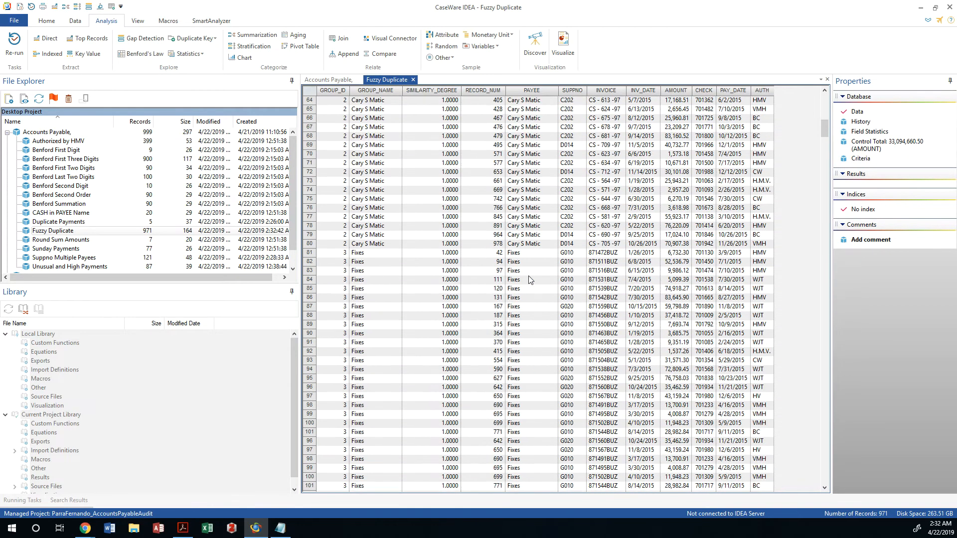
scroll(down, 3)
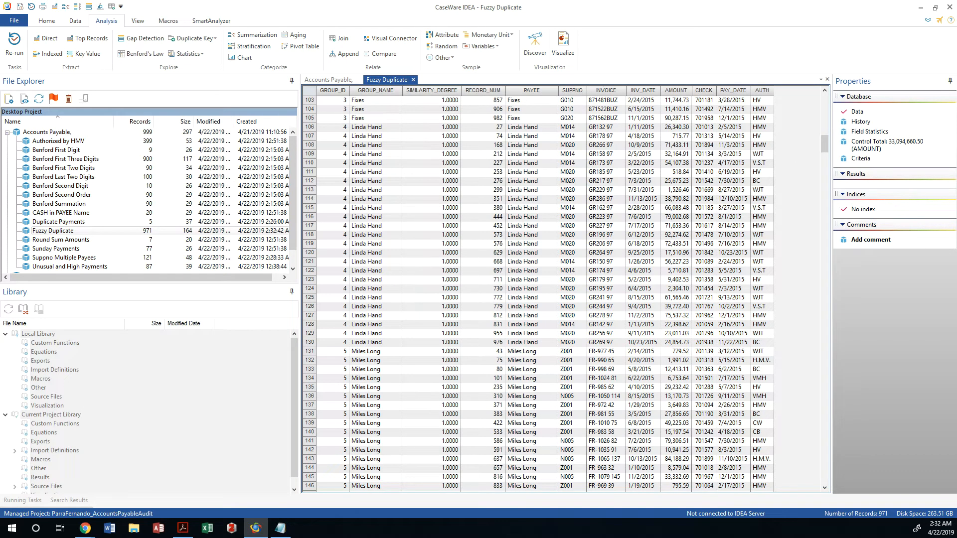
mouse_move(444, 124)
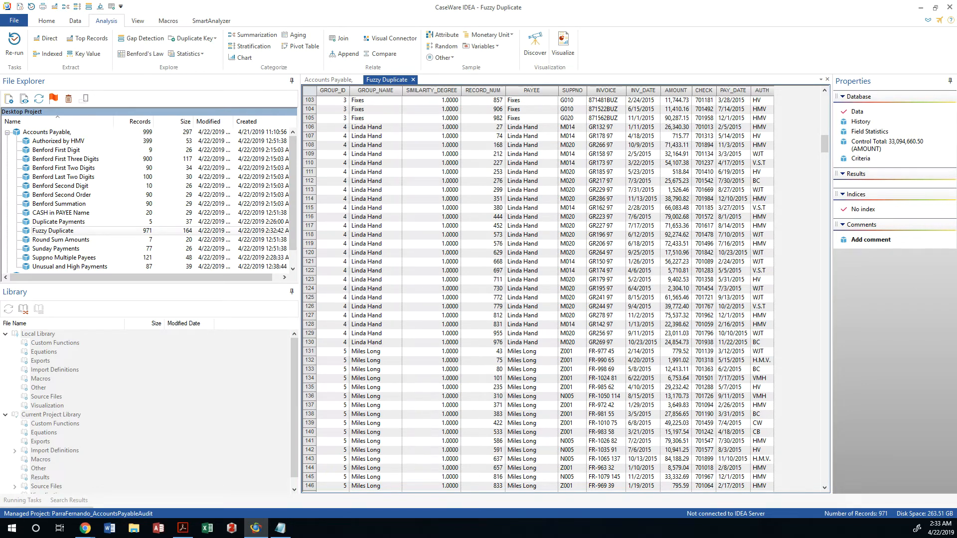
mouse_move(848, 147)
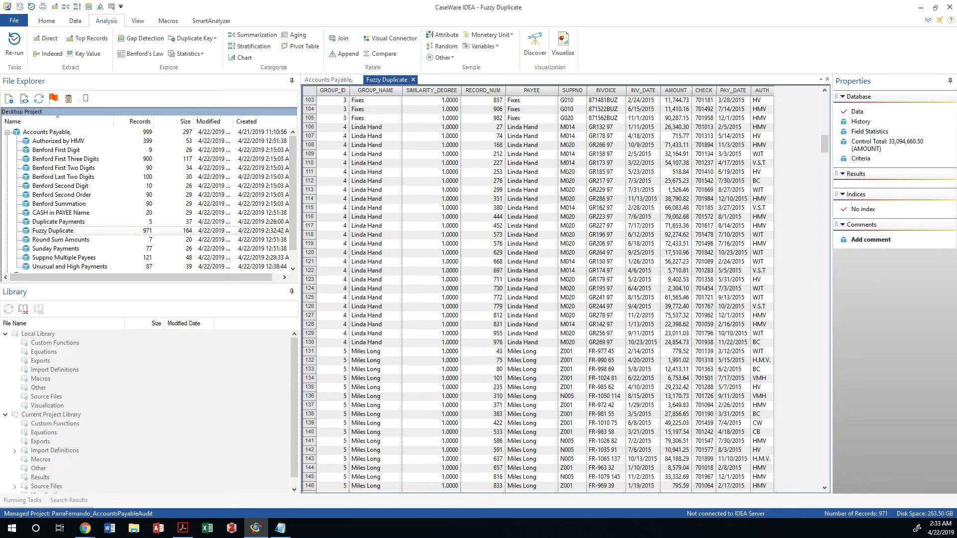
mouse_move(333, 170)
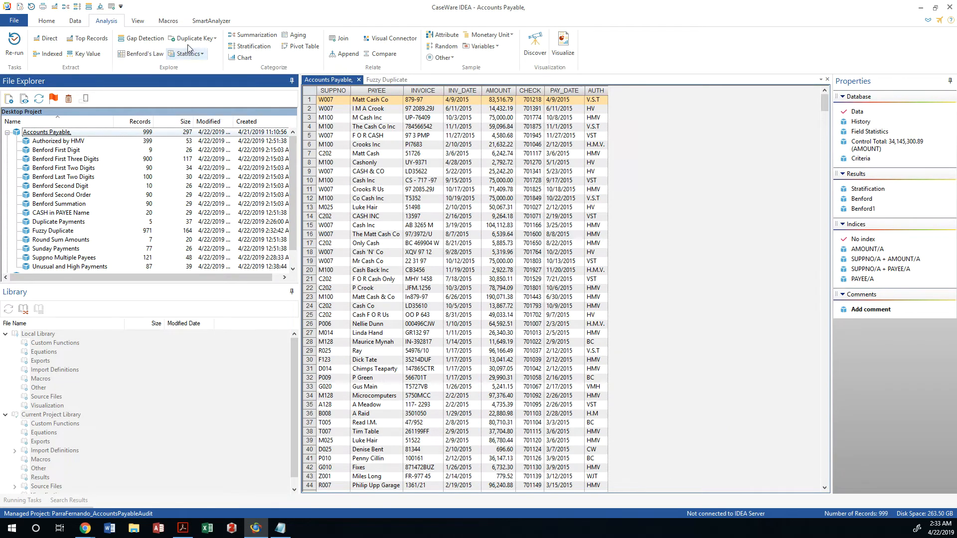
- Reopen Fuzzy Duplicate, revisit the match key, and rerun it to create Fuzzy Duplicate1
click(193, 38)
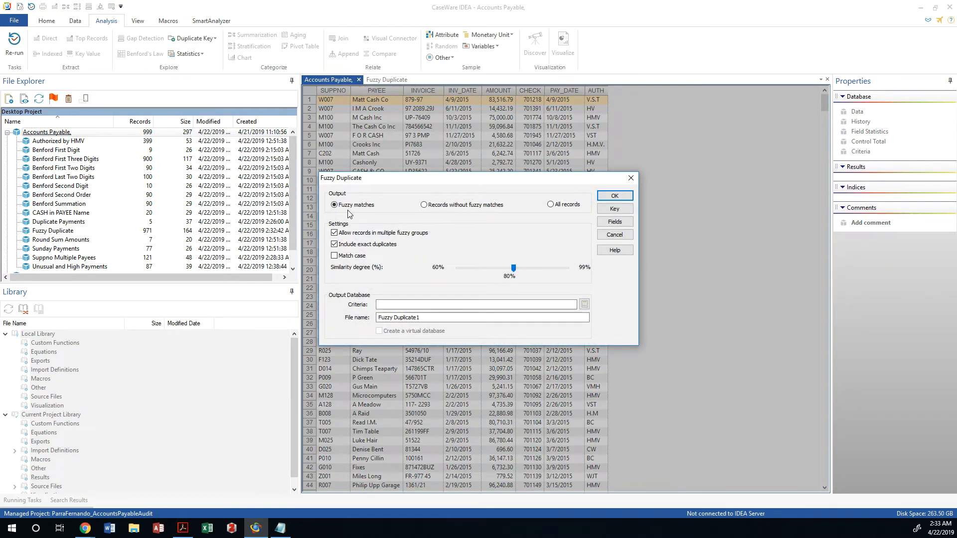
click(614, 209)
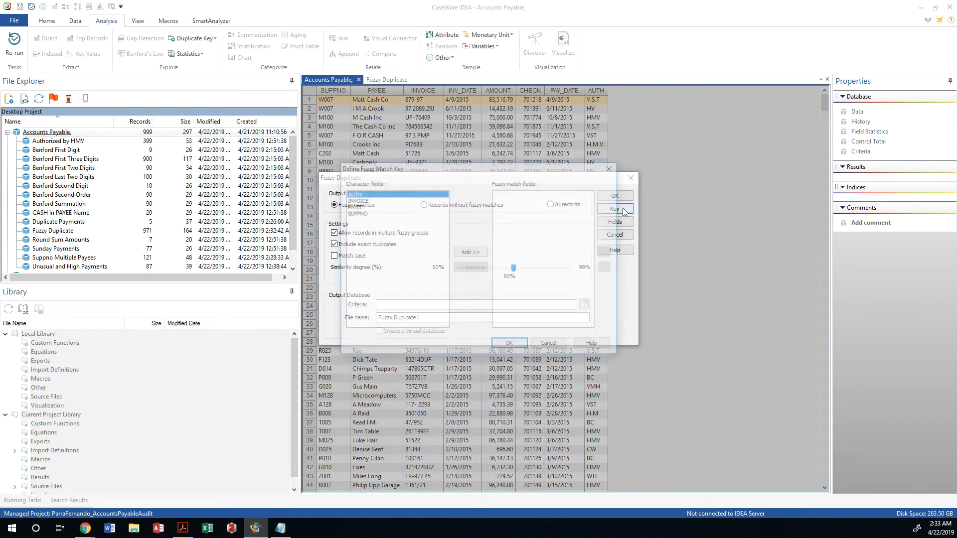
click(615, 209)
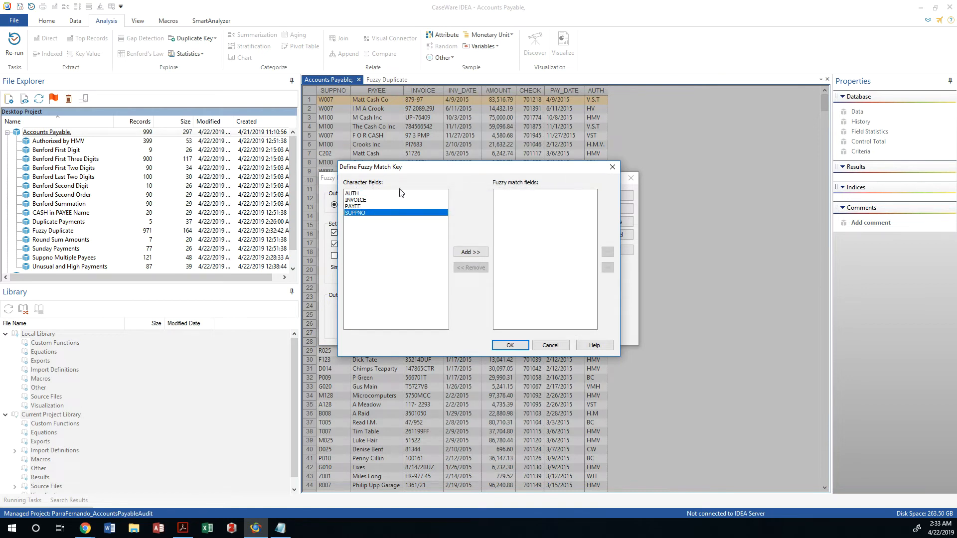
mouse_move(480, 279)
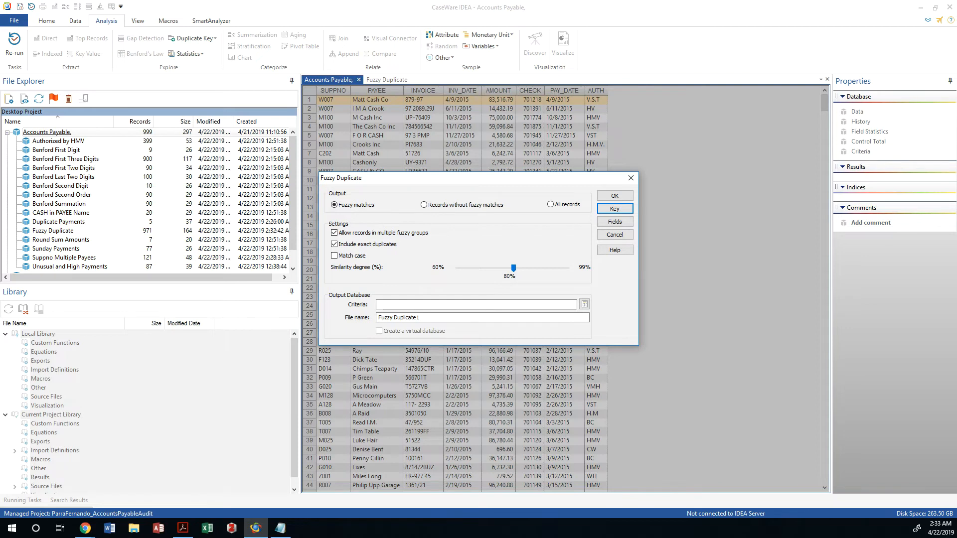
mouse_move(498, 206)
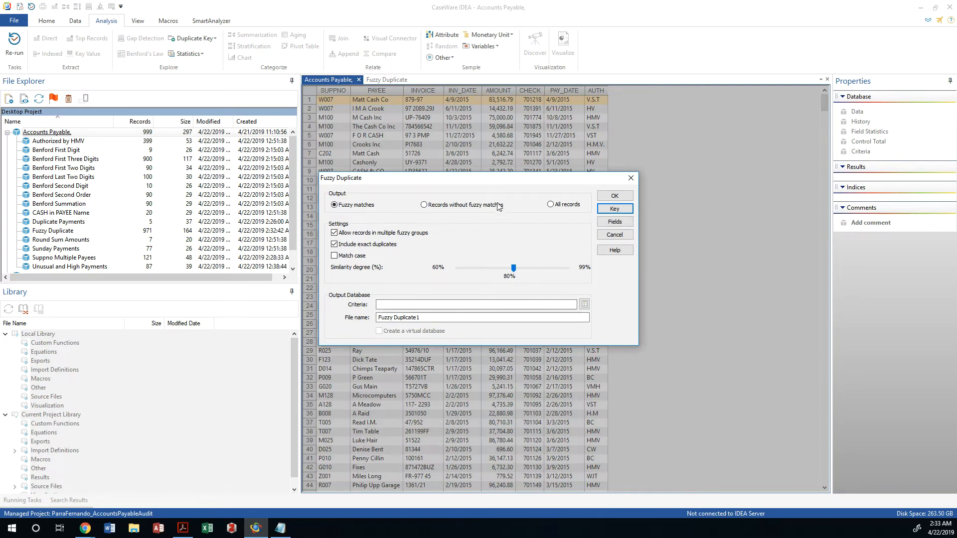
mouse_move(521, 286)
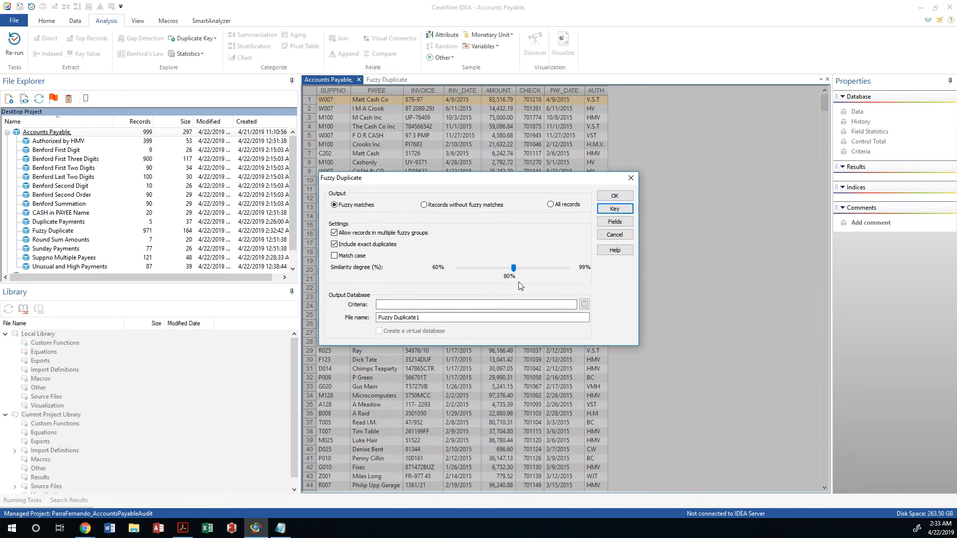
click(615, 196)
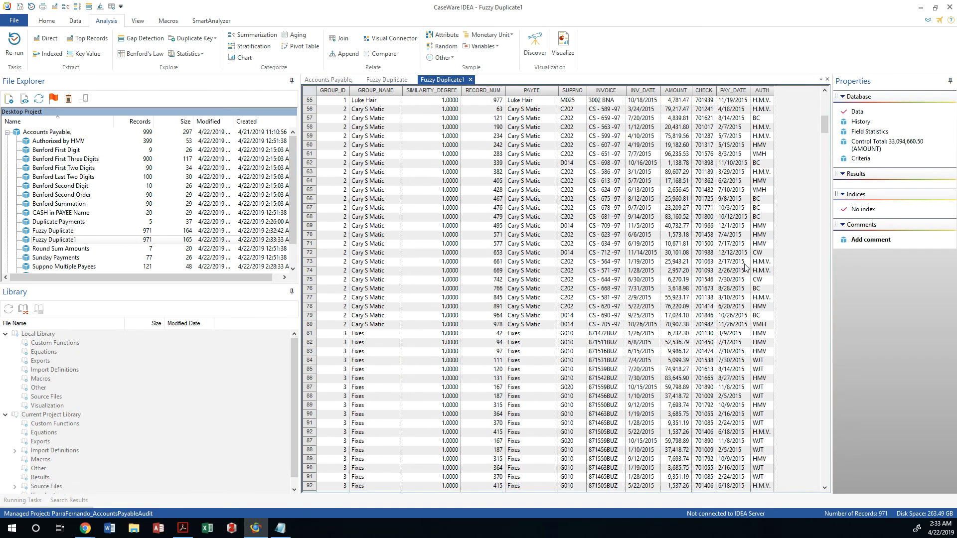
scroll(down, 3)
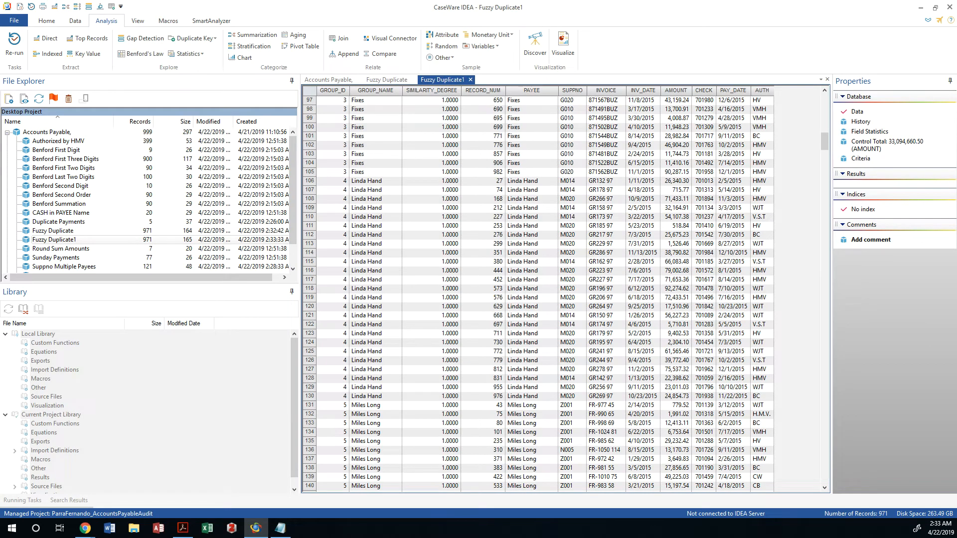
scroll(down, 3)
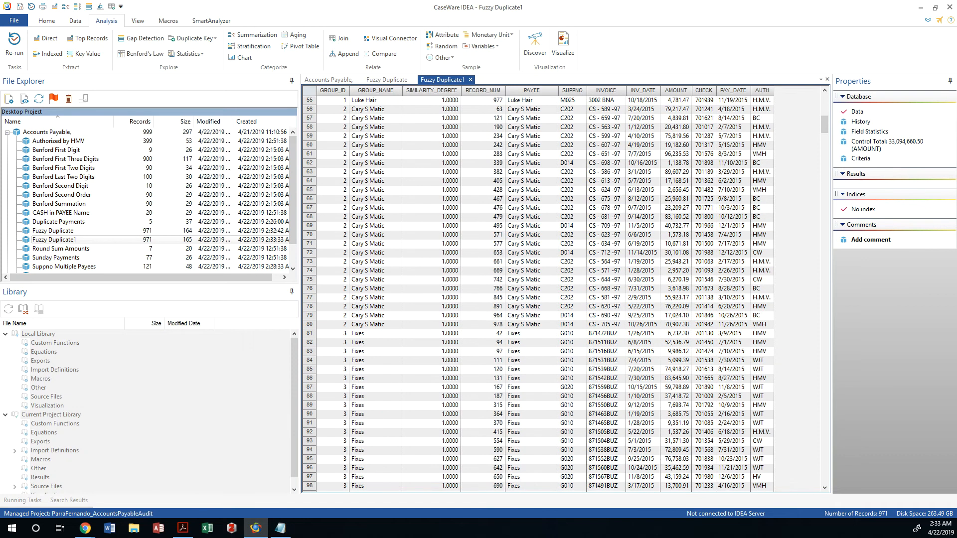
mouse_move(427, 80)
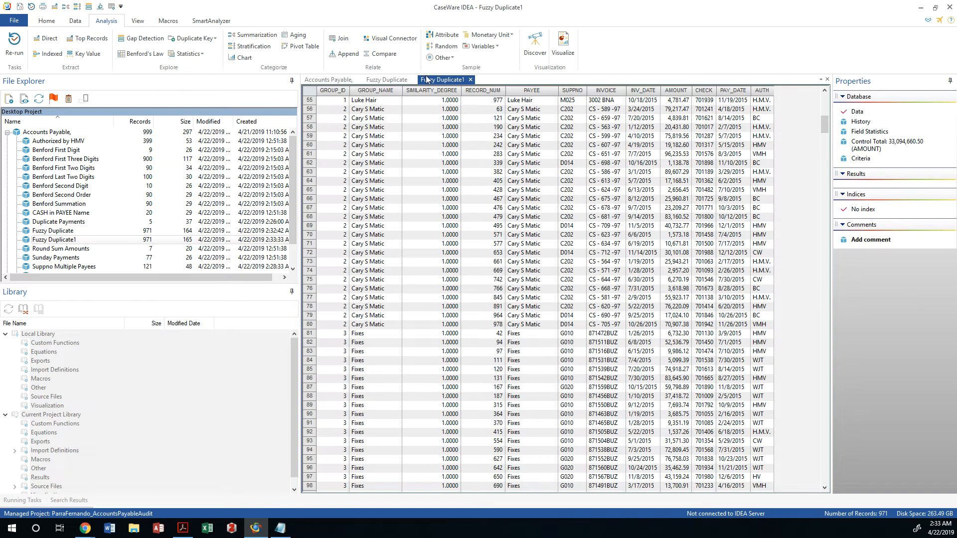
click(194, 38)
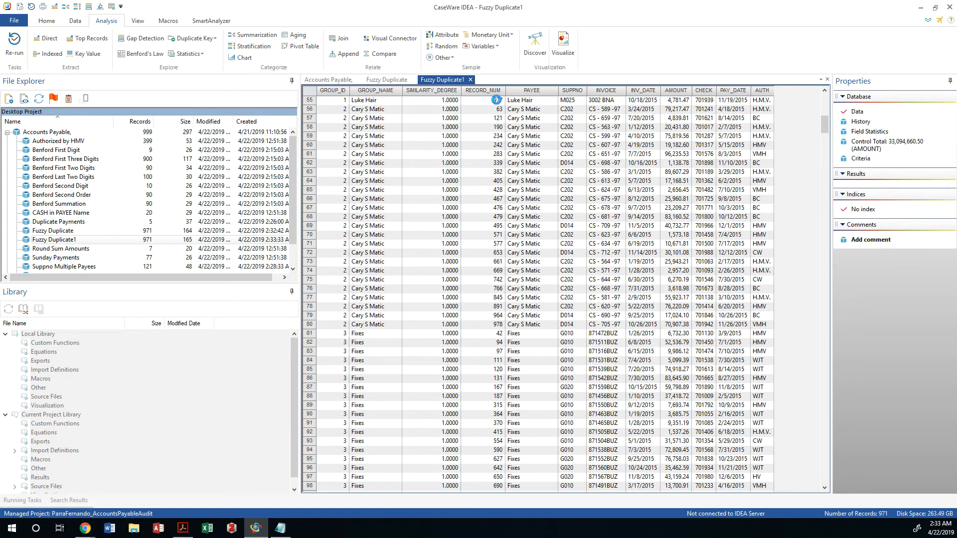
- Exclude exact duplicates in Fuzzy Duplicate and dismiss the missing key field warning
click(188, 38)
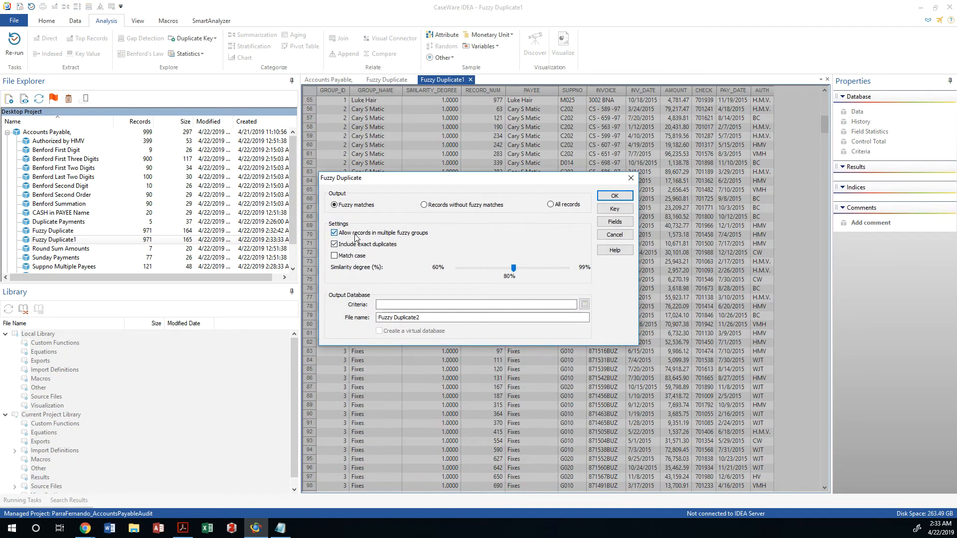
click(334, 243)
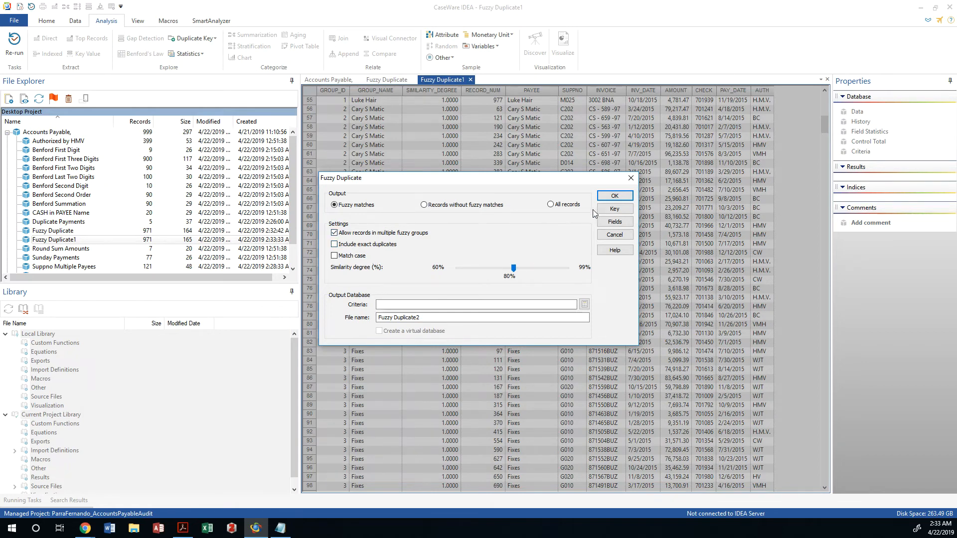
click(614, 196)
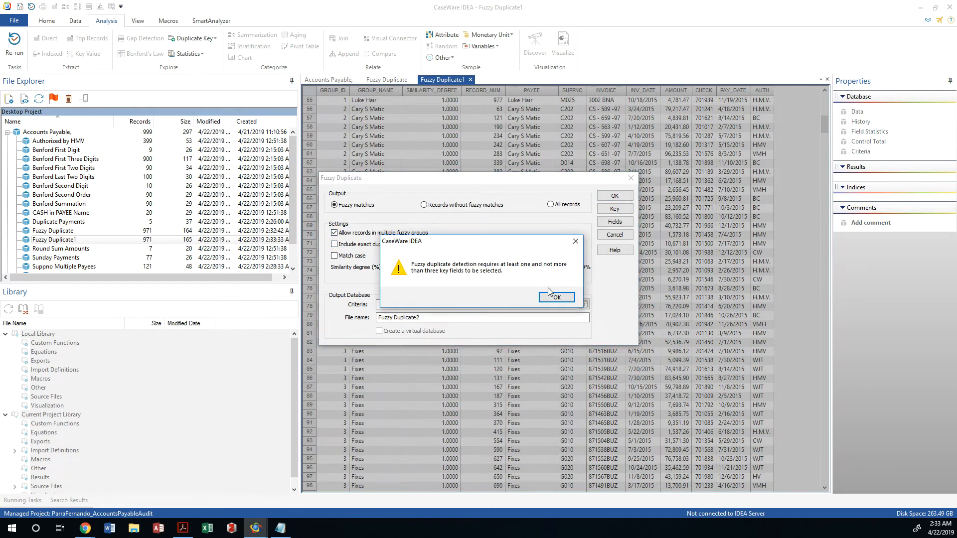
click(556, 297)
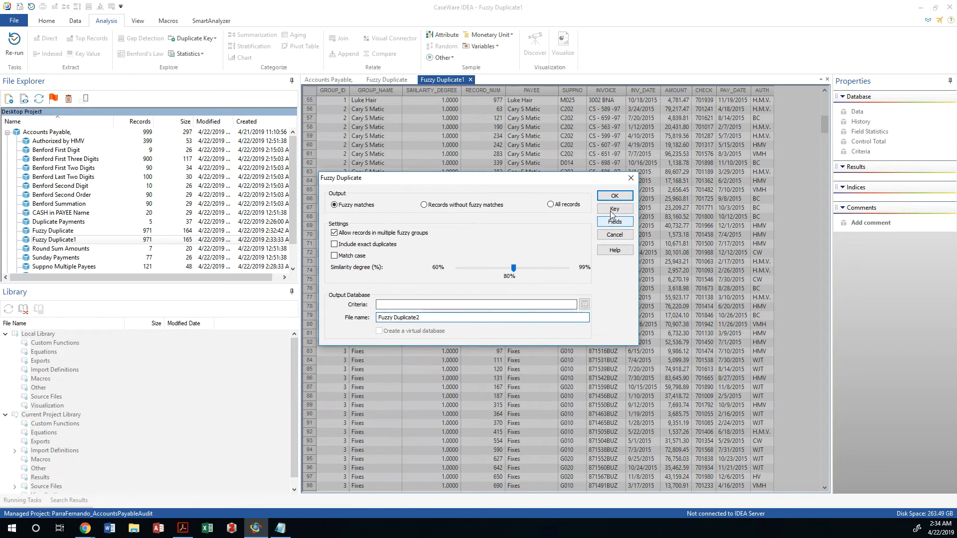
- Set PAYEE as the fuzzy match key and run the test
click(614, 212)
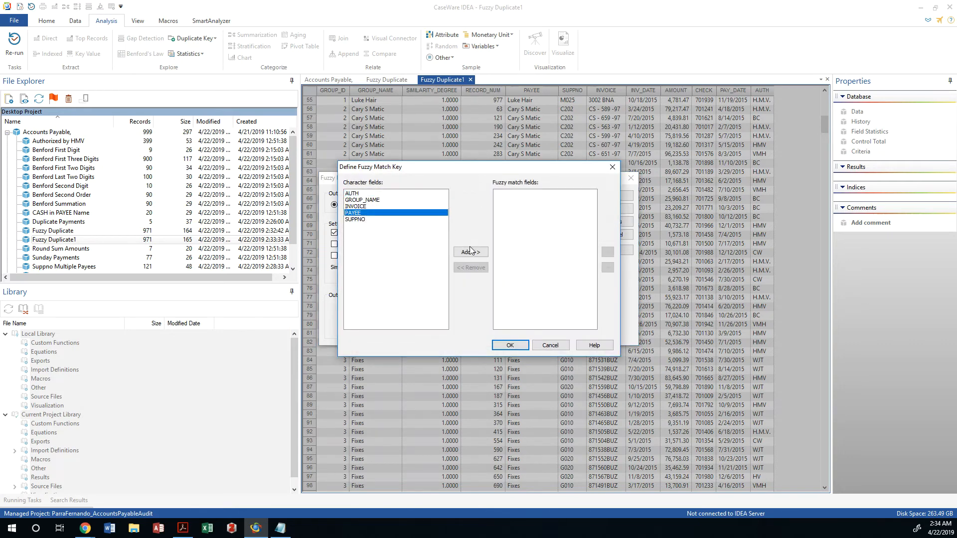
click(470, 252)
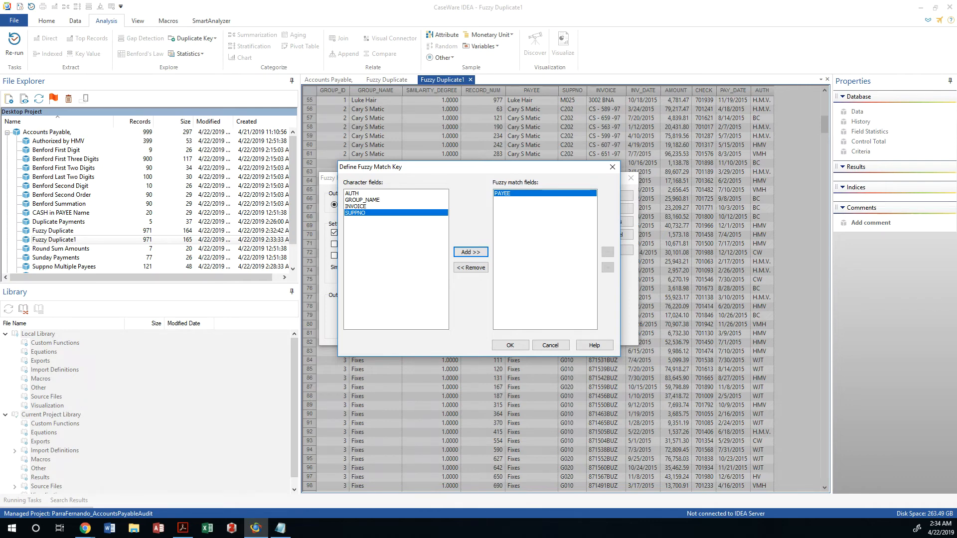
mouse_move(508, 231)
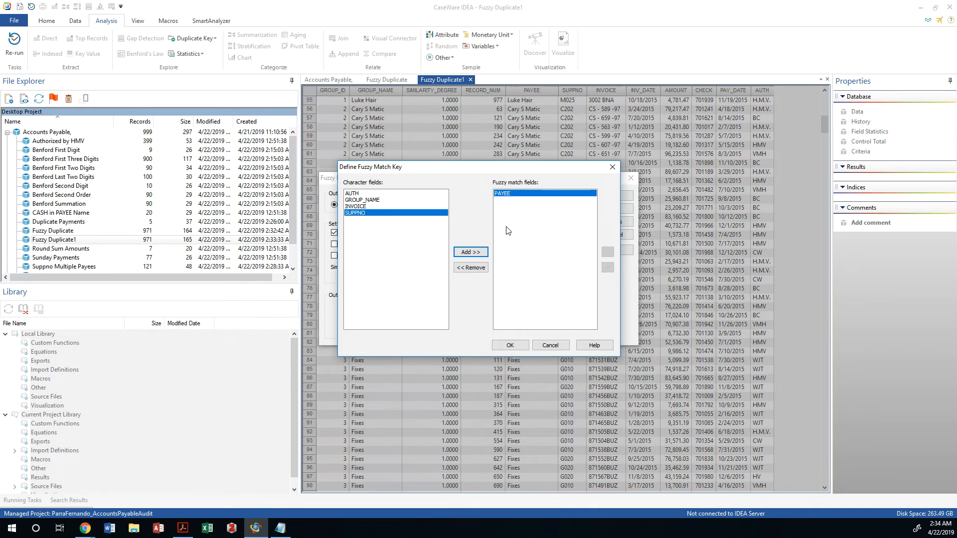
click(510, 345)
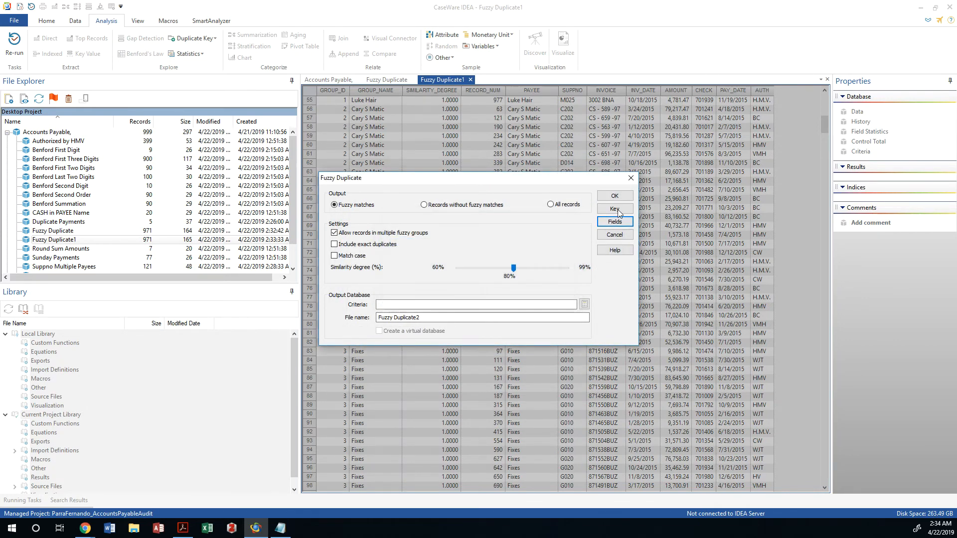
click(615, 196)
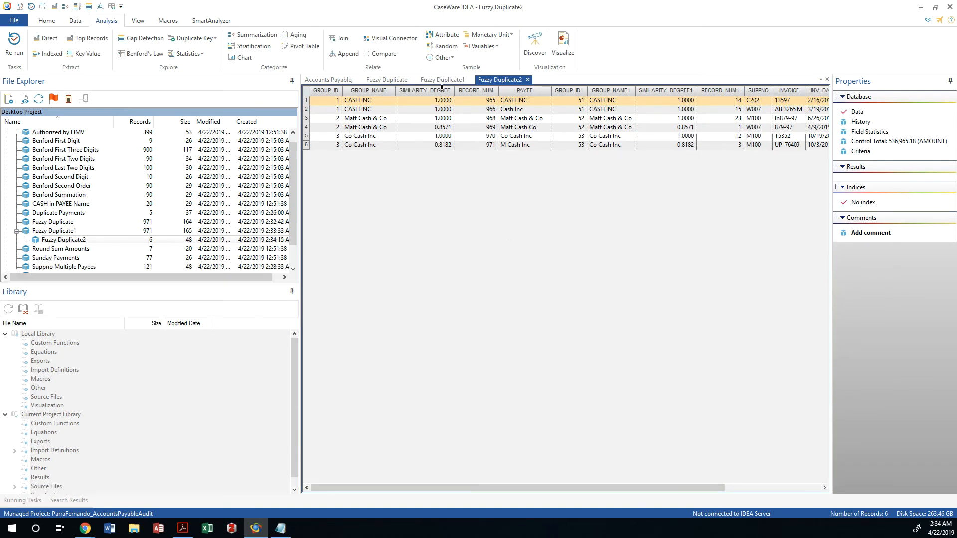
click(443, 79)
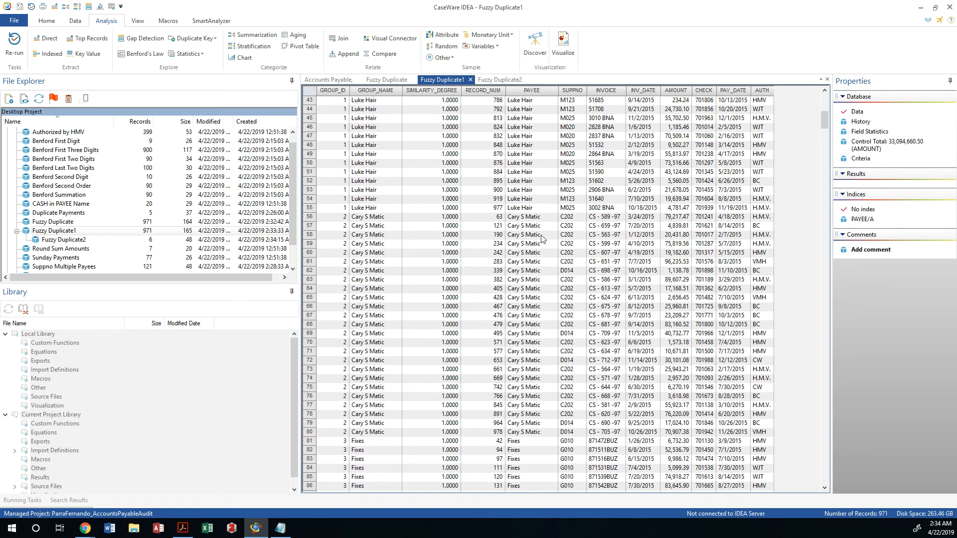
click(524, 226)
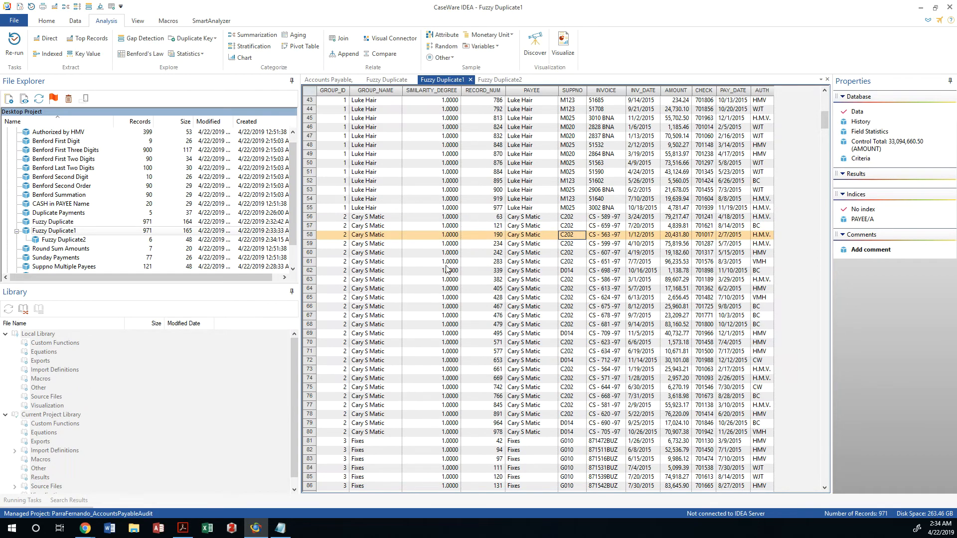
mouse_move(508, 234)
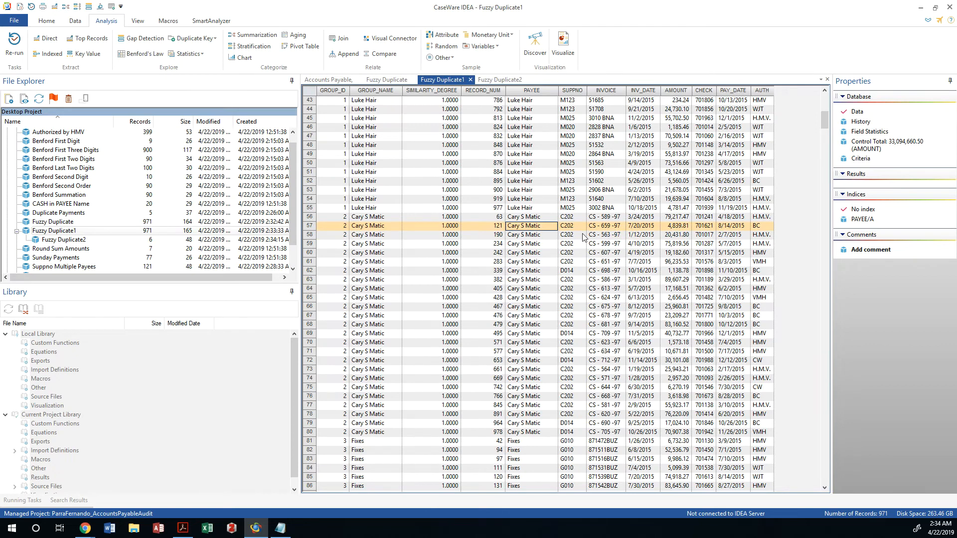
mouse_move(603, 341)
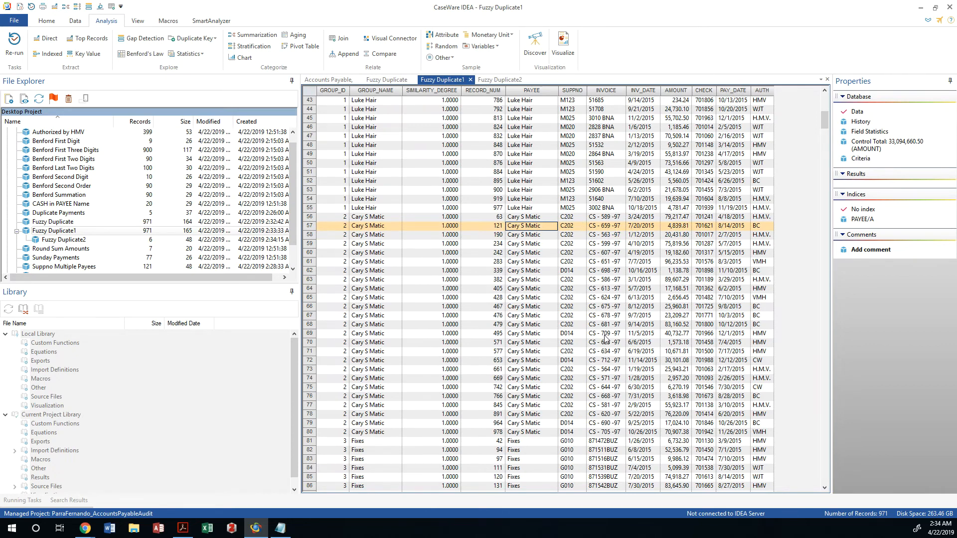
mouse_move(516, 291)
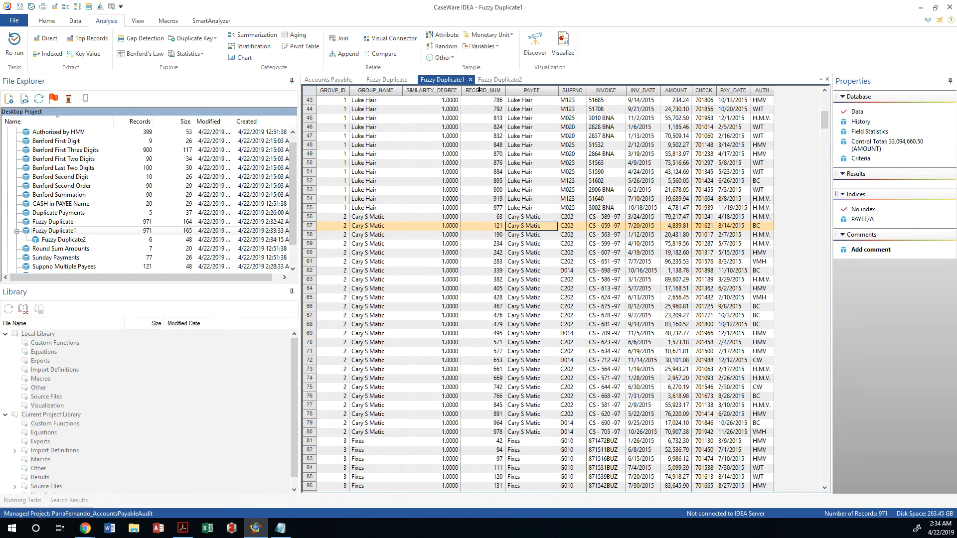
click(500, 79)
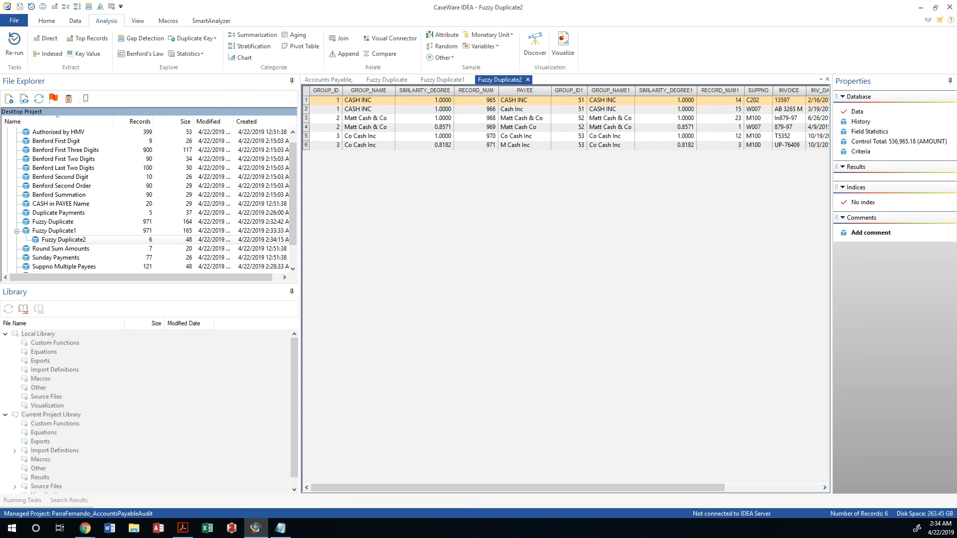
mouse_move(386, 109)
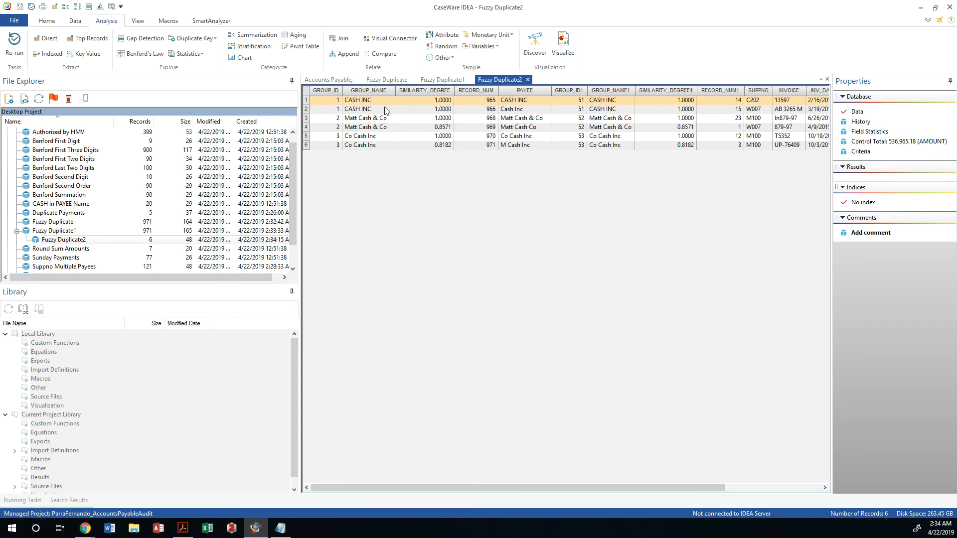
mouse_move(396, 106)
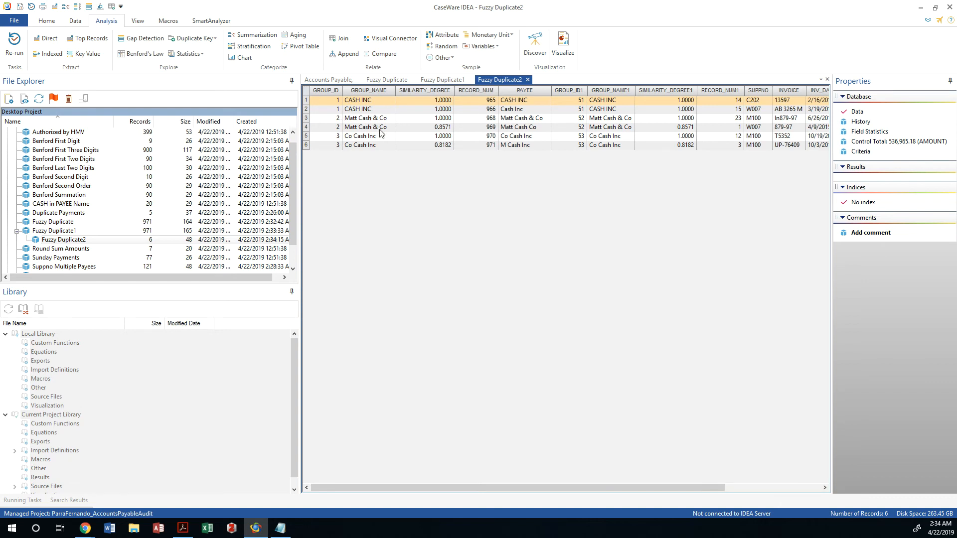
mouse_move(384, 136)
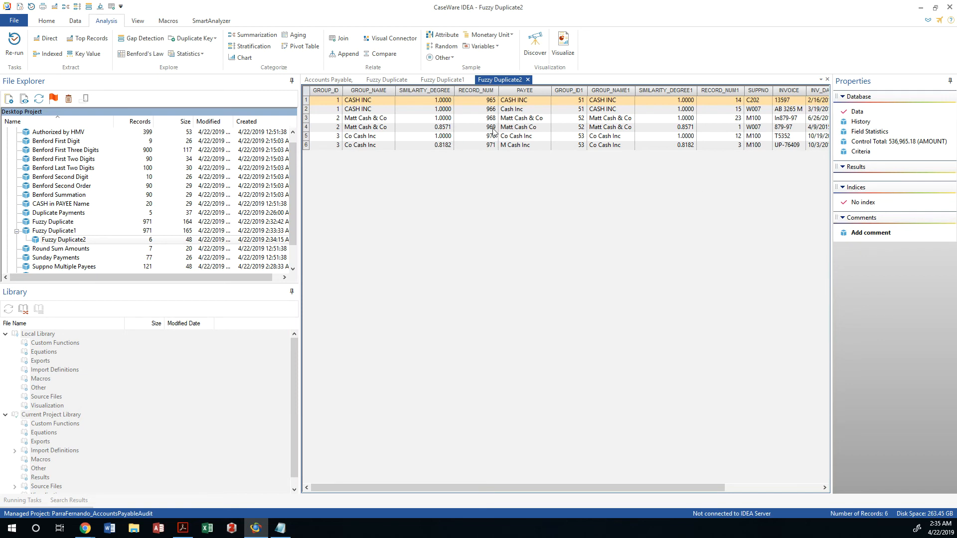
click(524, 118)
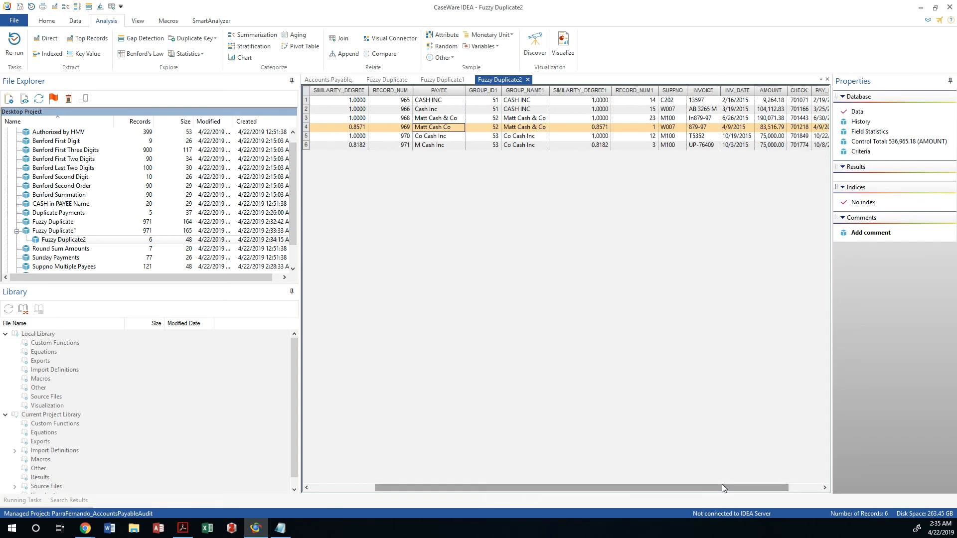
scroll(right, 3)
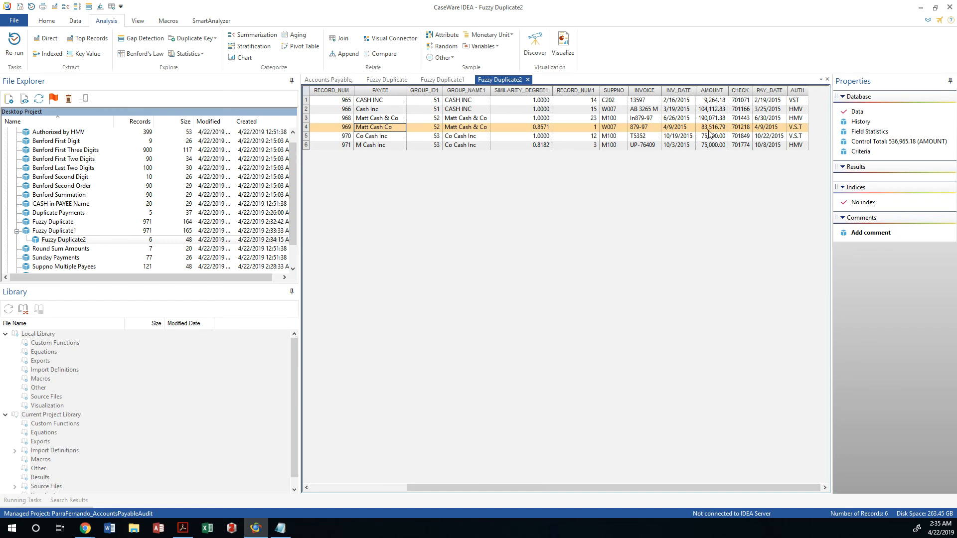
mouse_move(711, 123)
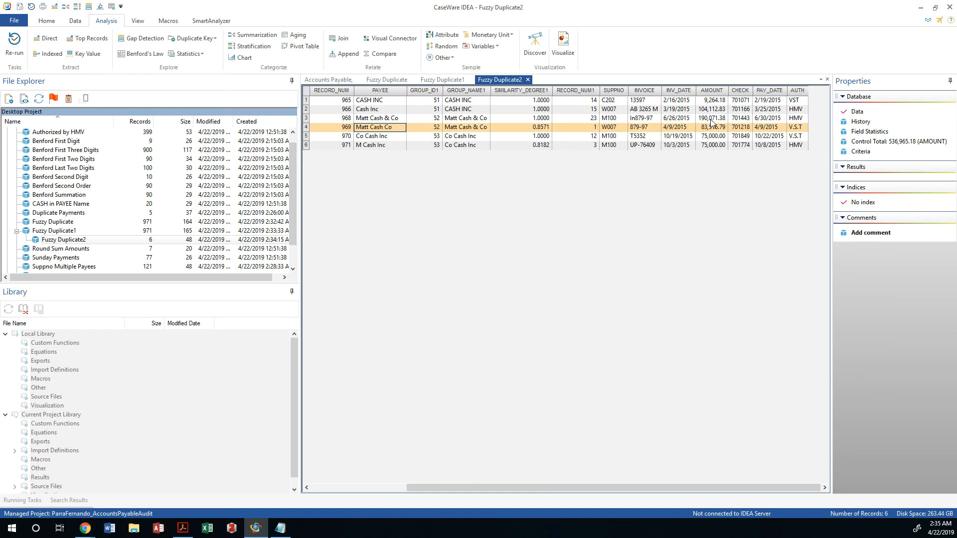
mouse_move(648, 123)
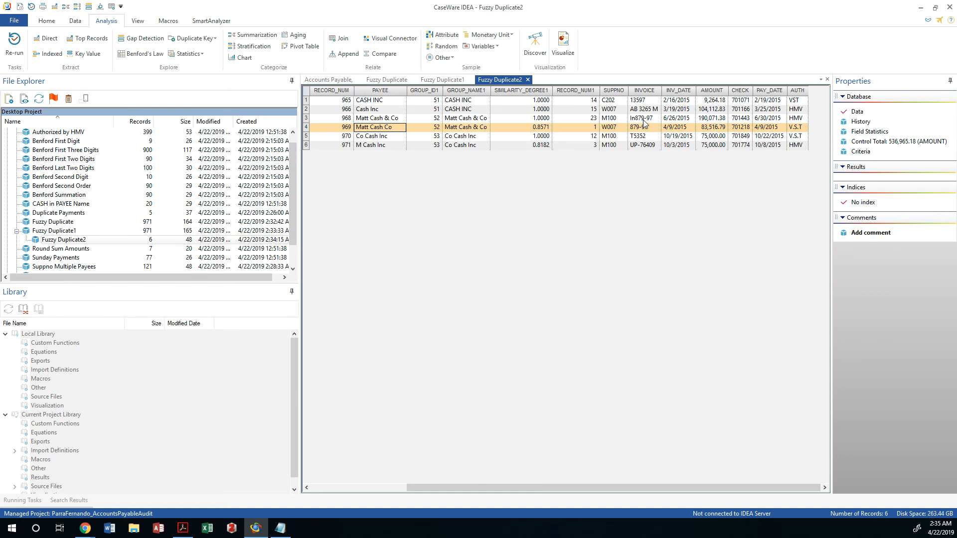
mouse_move(654, 123)
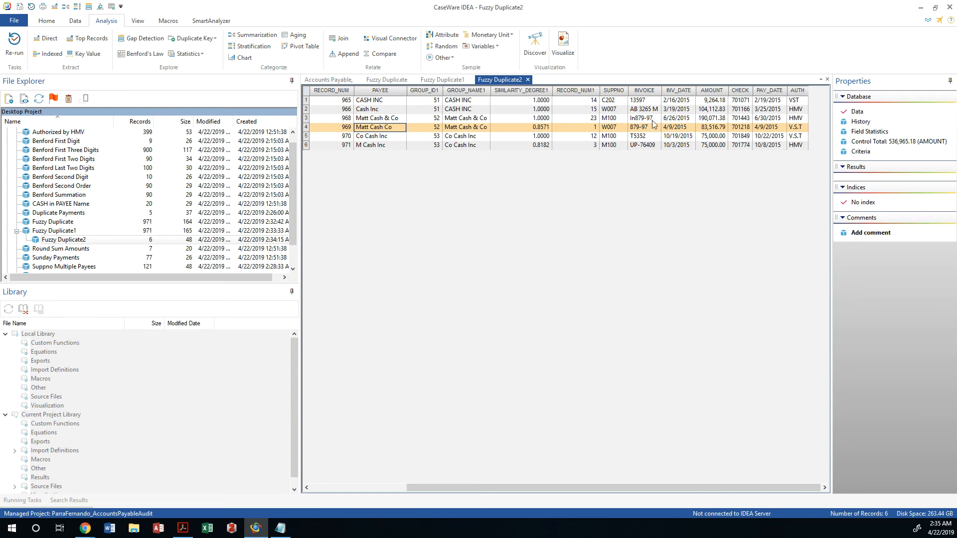
mouse_move(648, 128)
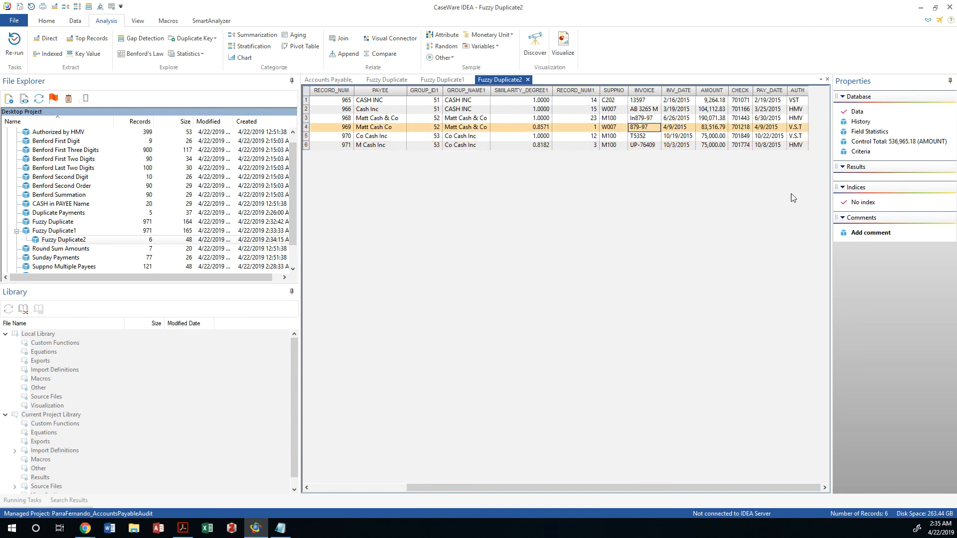
mouse_move(347, 160)
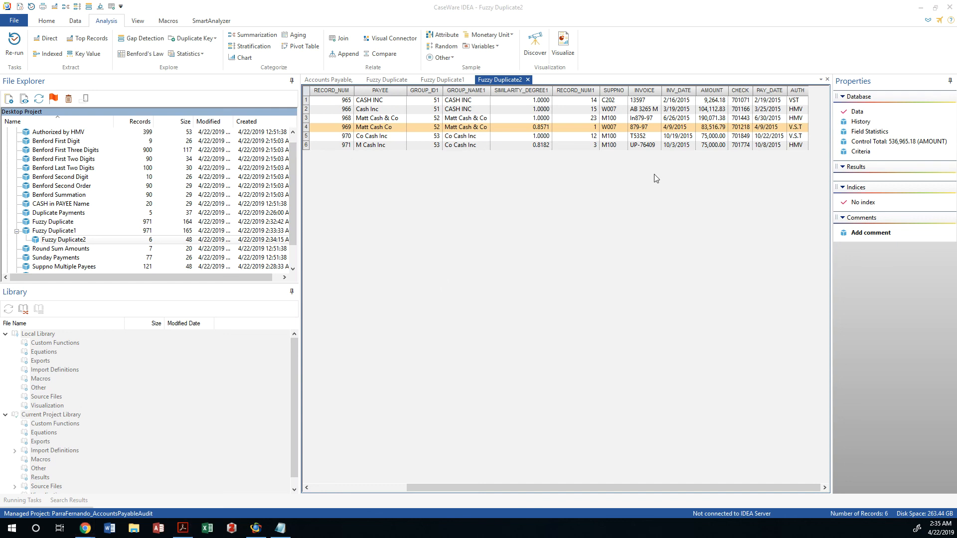
mouse_move(659, 173)
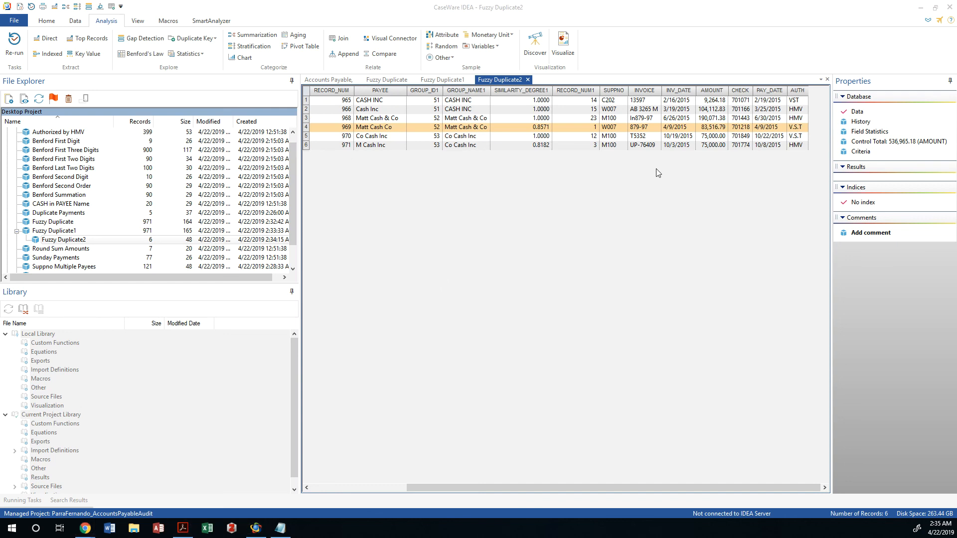